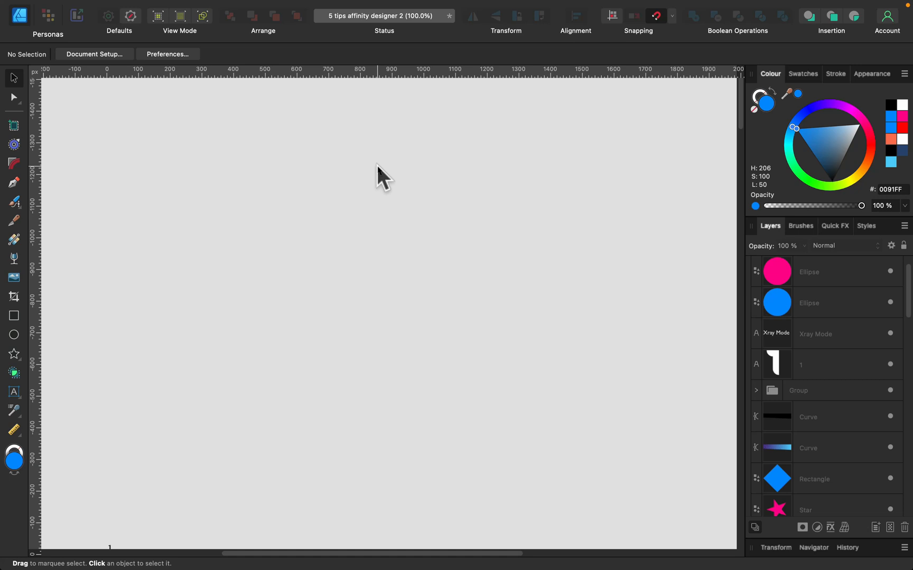
mouse_move(393, 186)
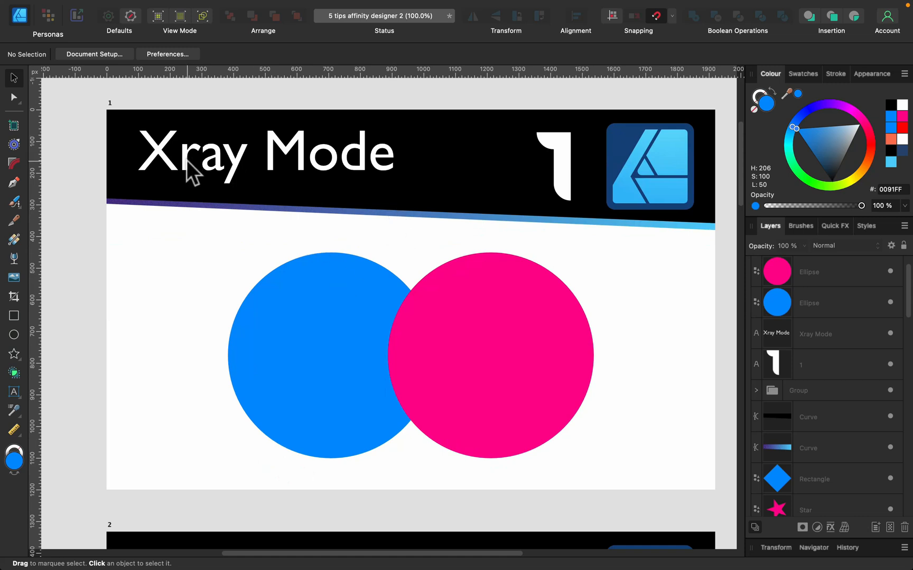
mouse_move(266, 197)
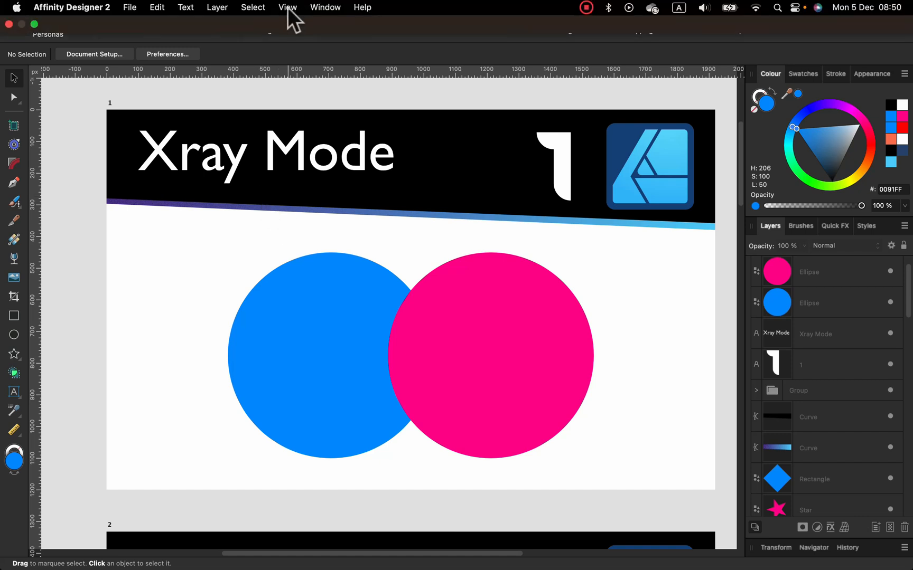
- Show the View menu's viewing options for the Xray Mode artboard
click(286, 7)
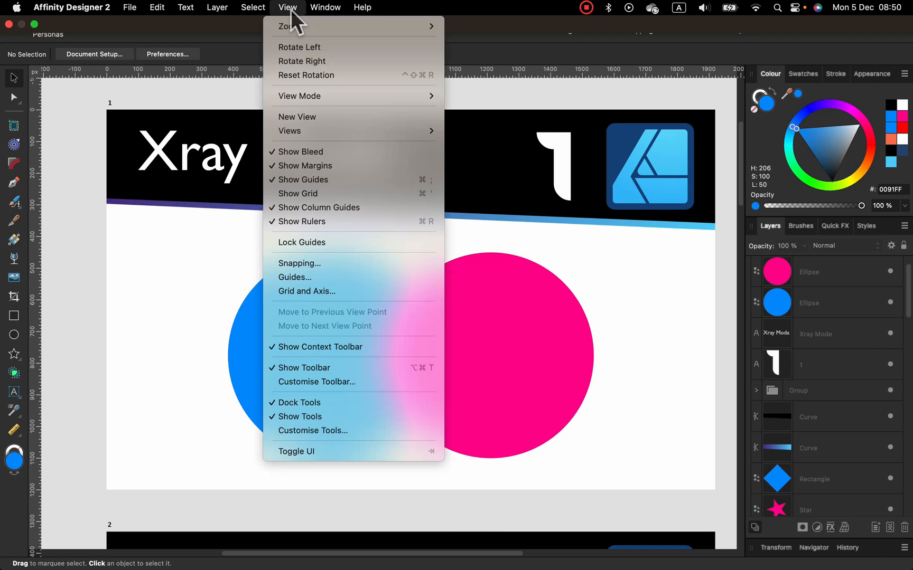
mouse_move(299, 96)
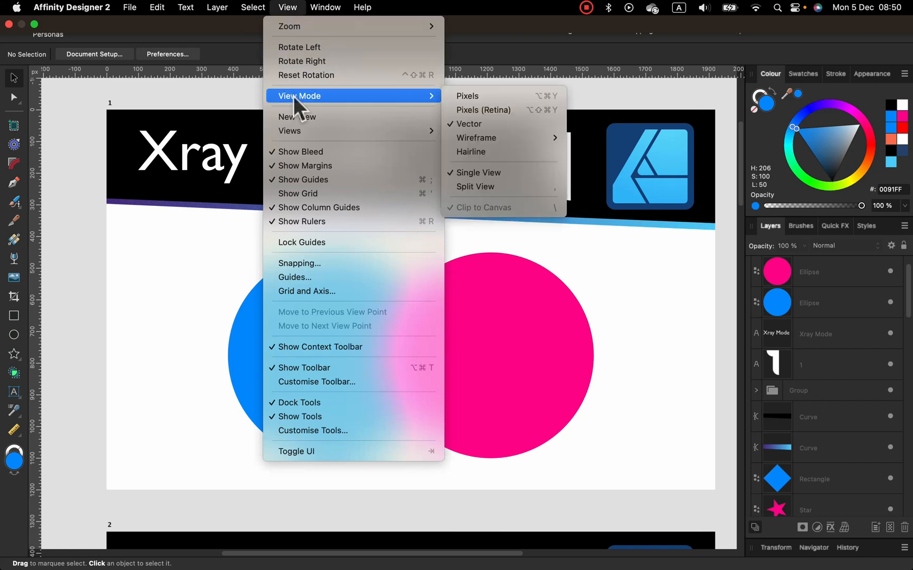
mouse_move(316, 107)
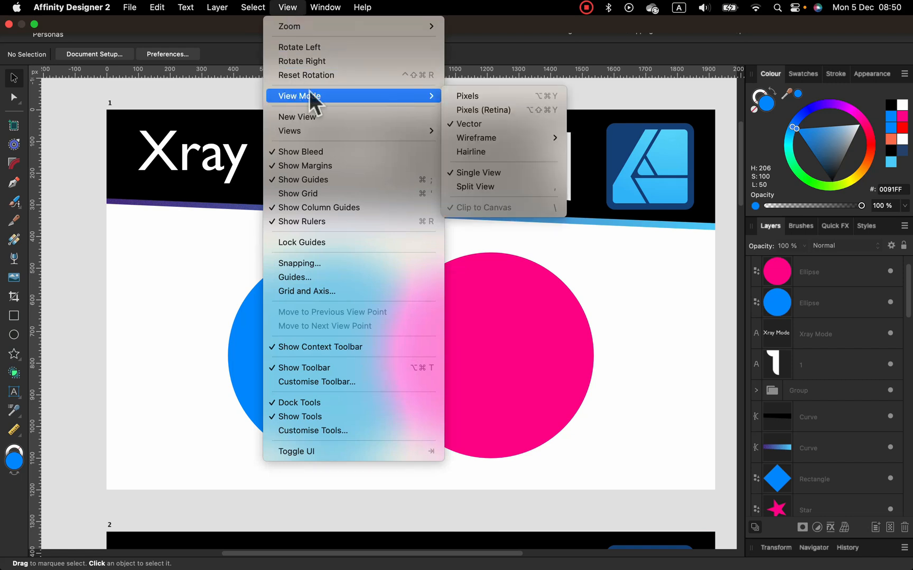
mouse_move(476, 138)
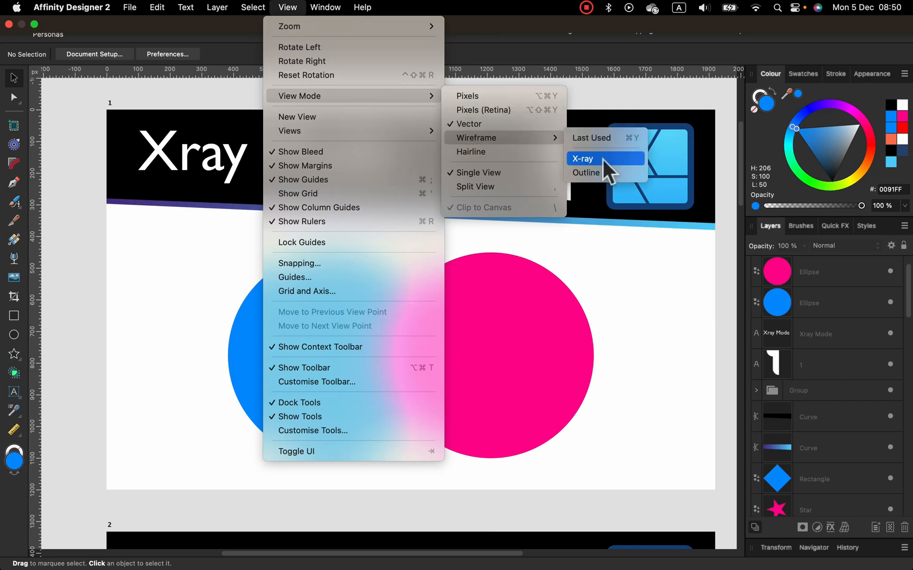
mouse_move(592, 172)
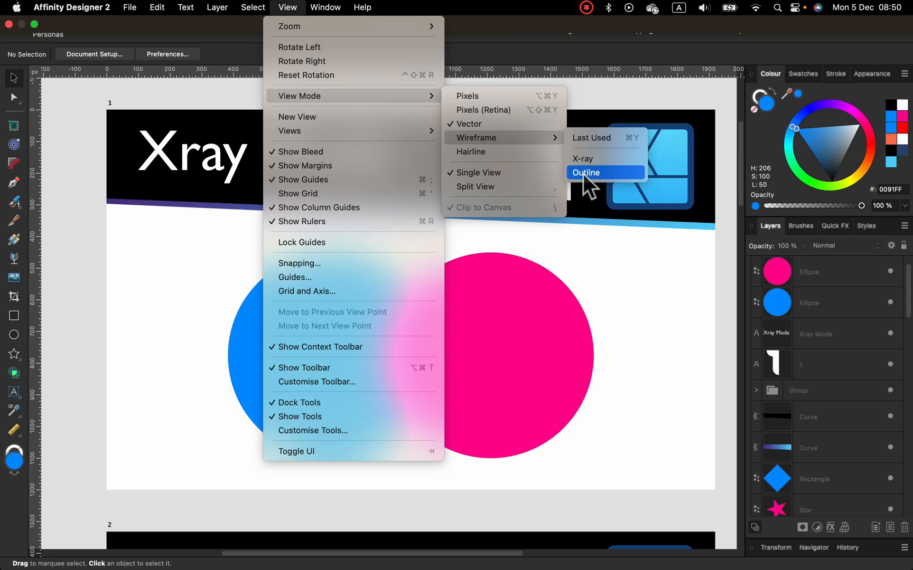
mouse_move(594, 172)
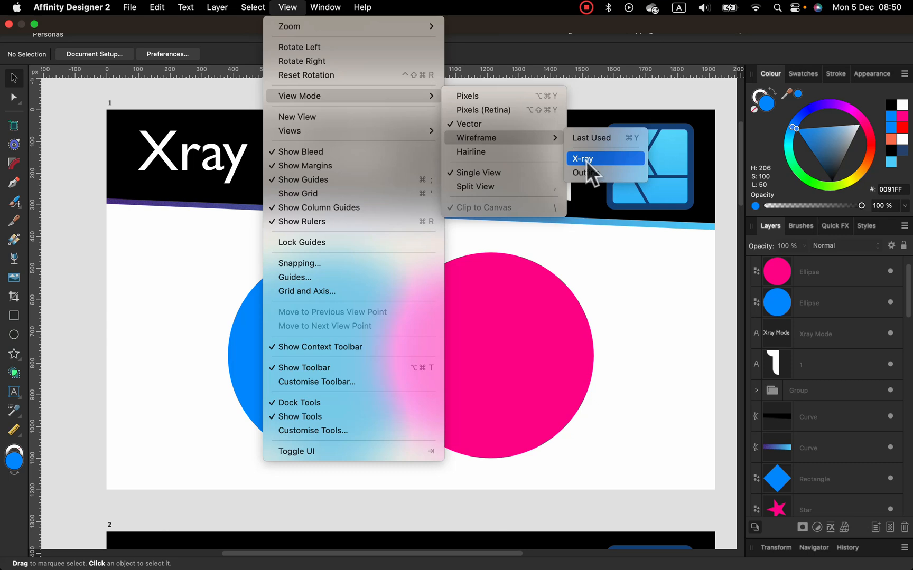
- Switch to X-ray wireframe view and select the pink circle over the hidden star and diamond
click(587, 158)
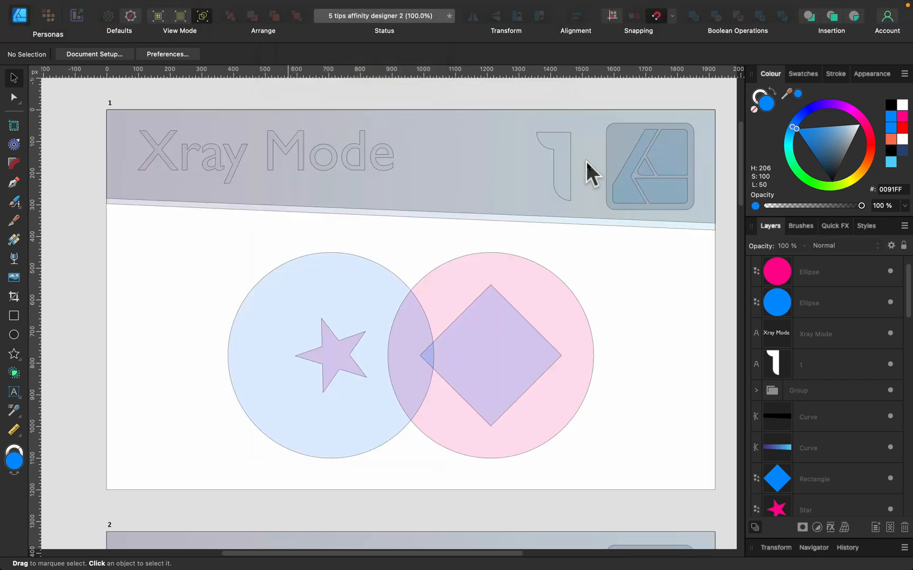
mouse_move(589, 178)
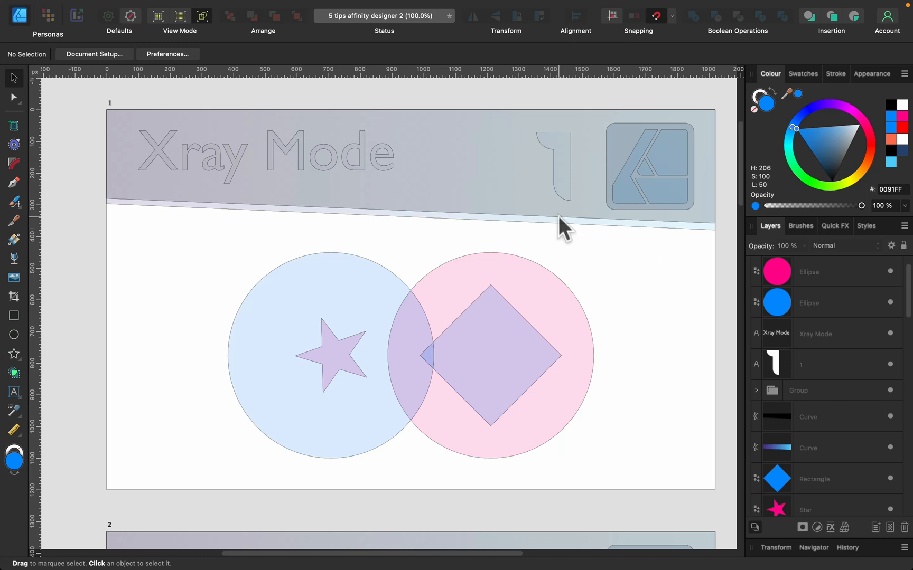
mouse_move(498, 267)
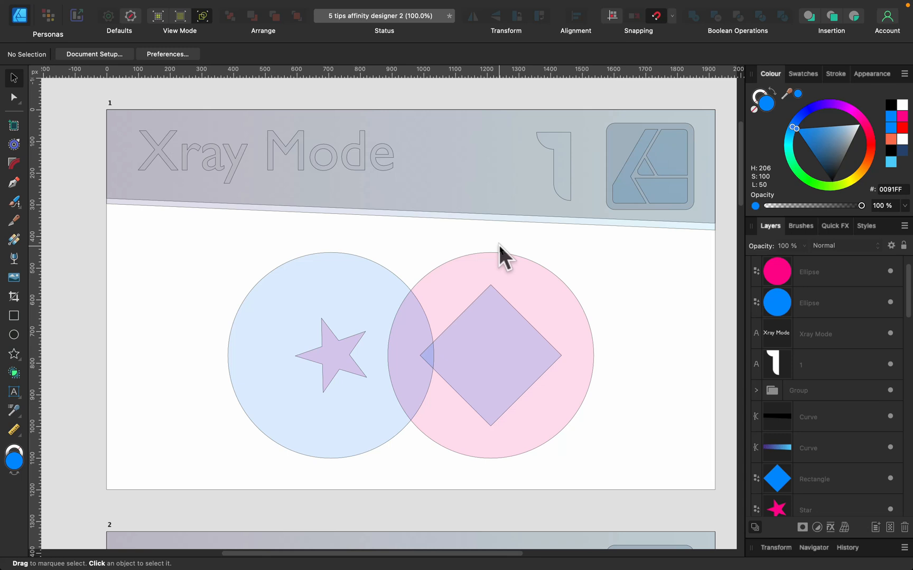
mouse_move(506, 239)
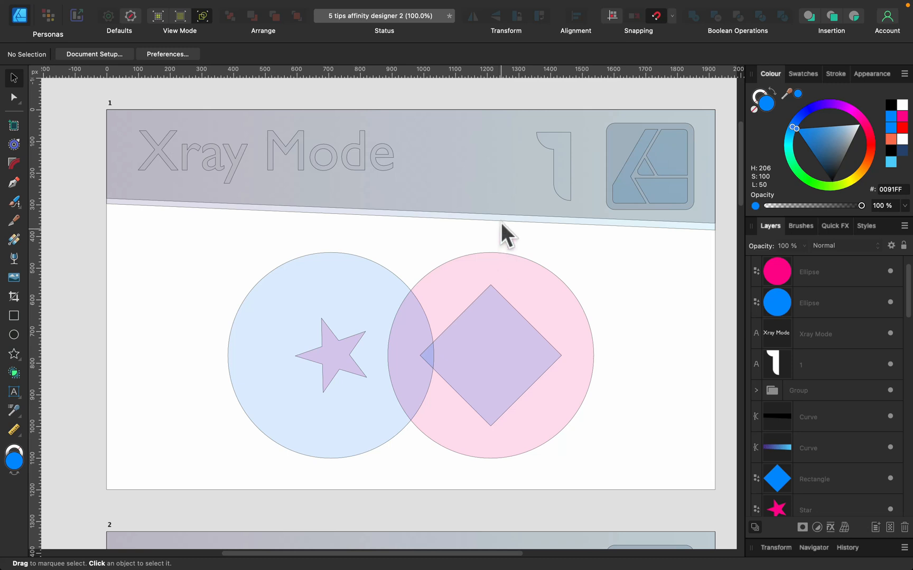
mouse_move(501, 236)
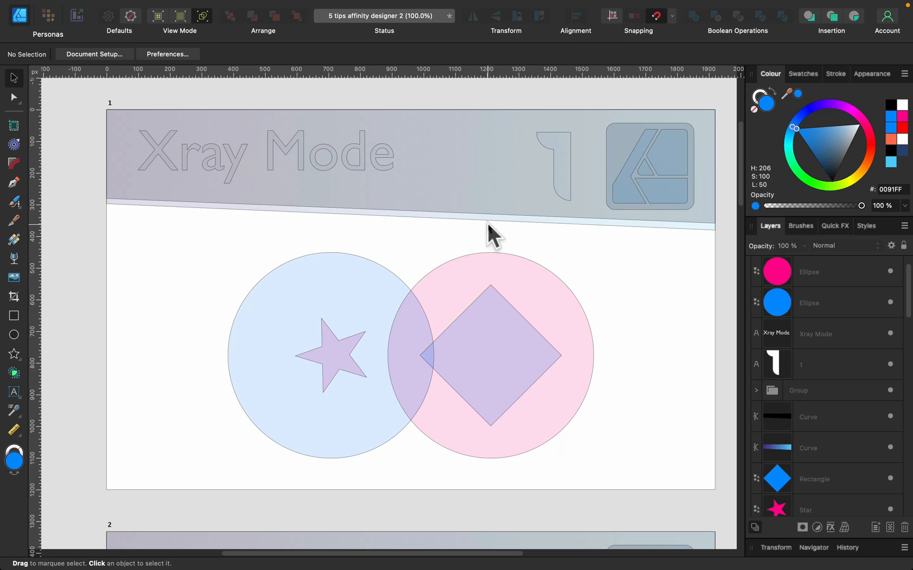
mouse_move(389, 257)
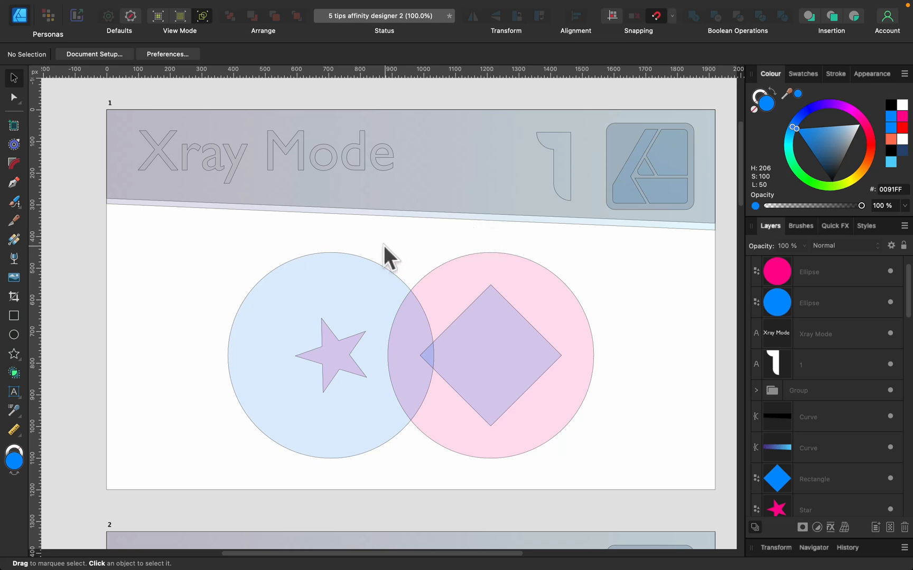
mouse_move(375, 270)
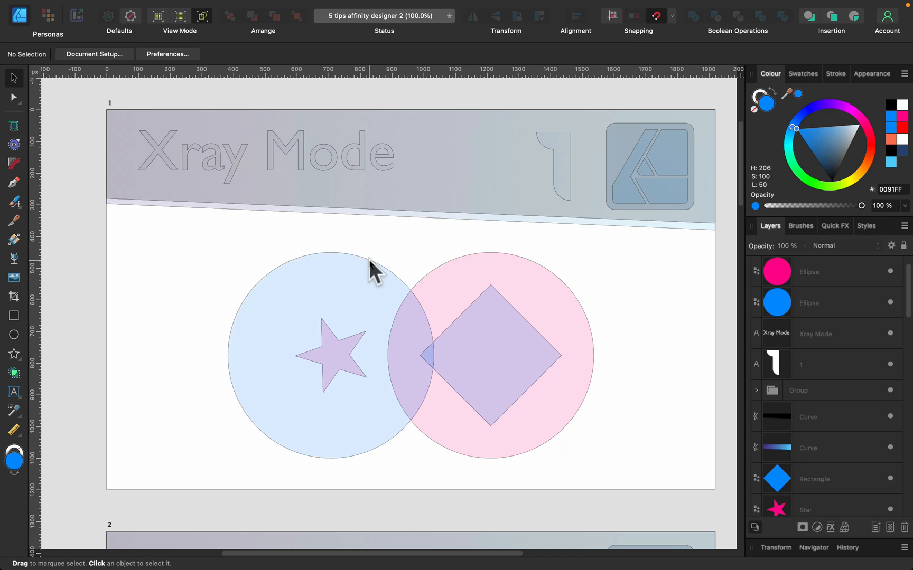
click(343, 343)
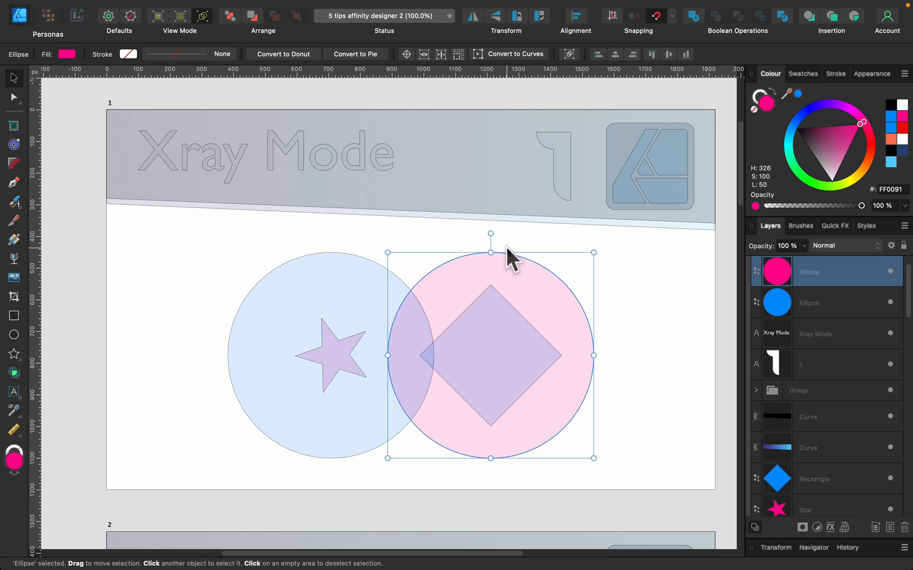
mouse_move(559, 282)
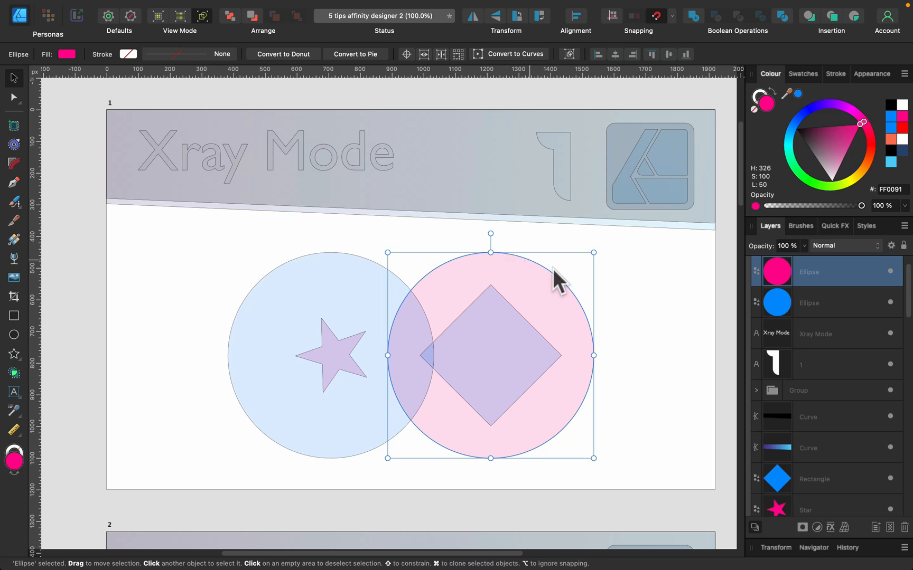
- Scroll to the Tables from AP slide and switch back to Vector view mode
scroll(down, 3)
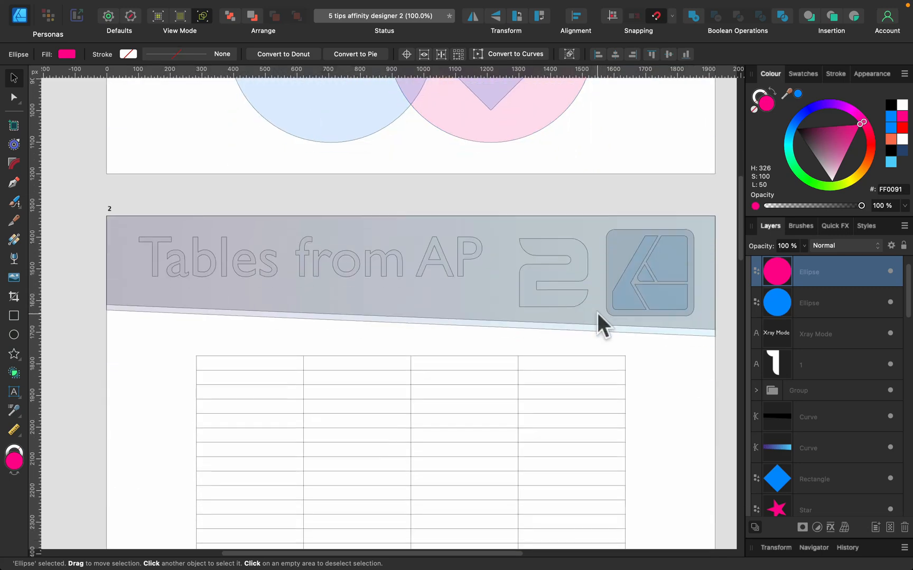
scroll(down, 3)
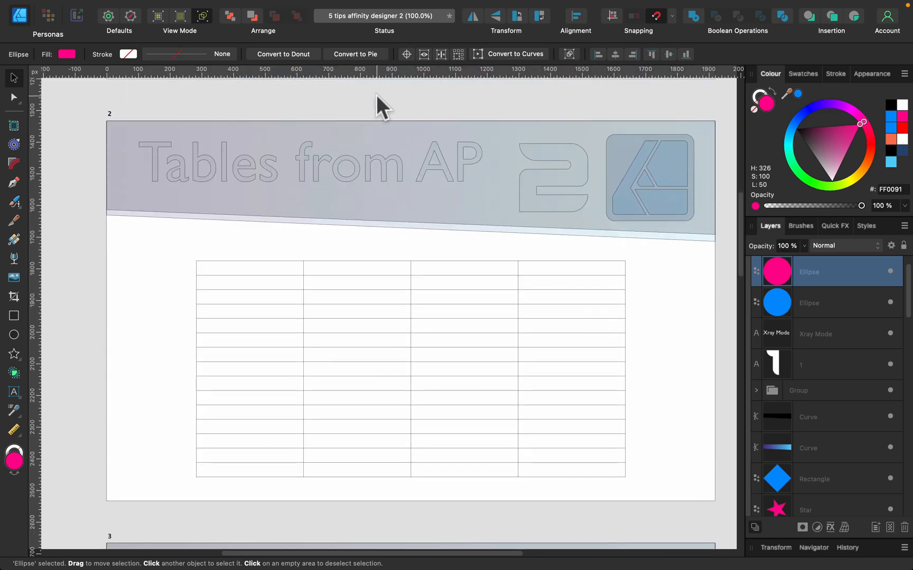
click(286, 7)
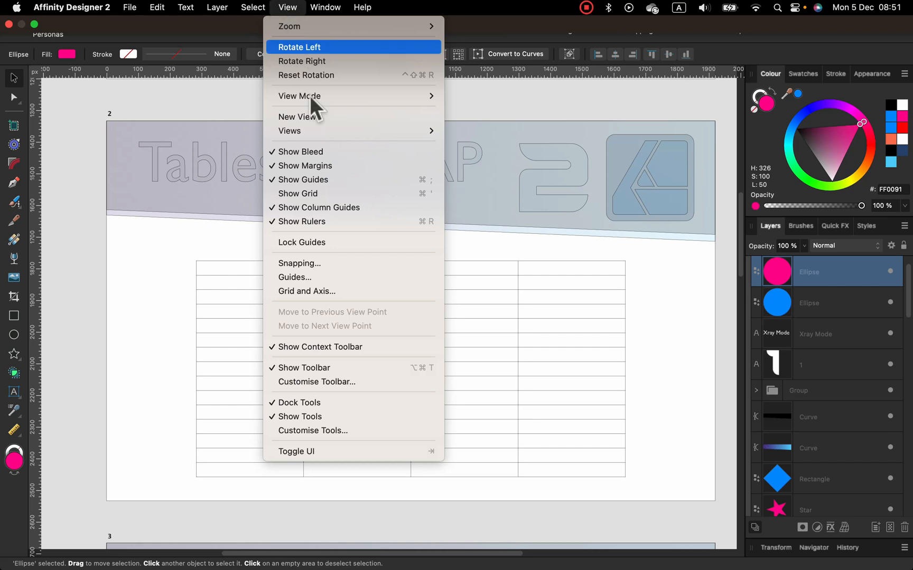
mouse_move(300, 95)
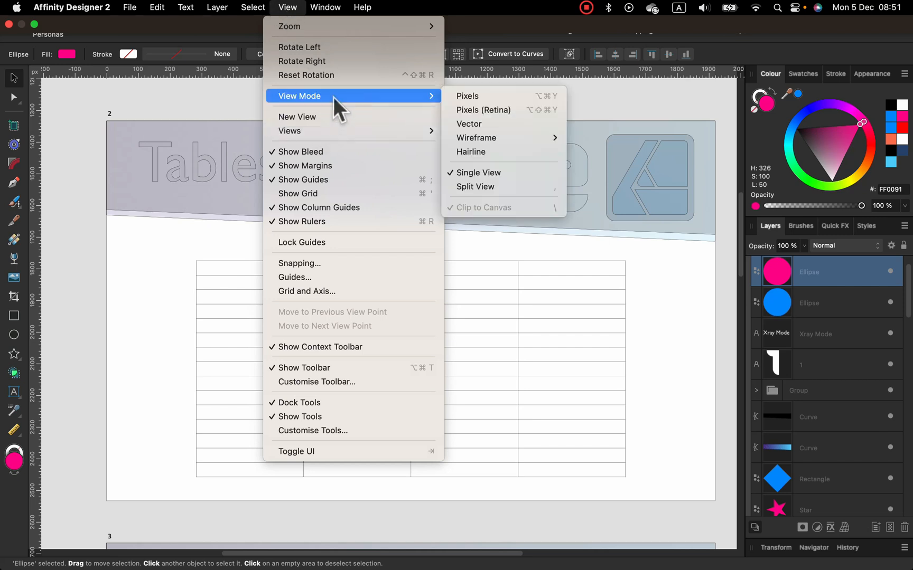
mouse_move(471, 125)
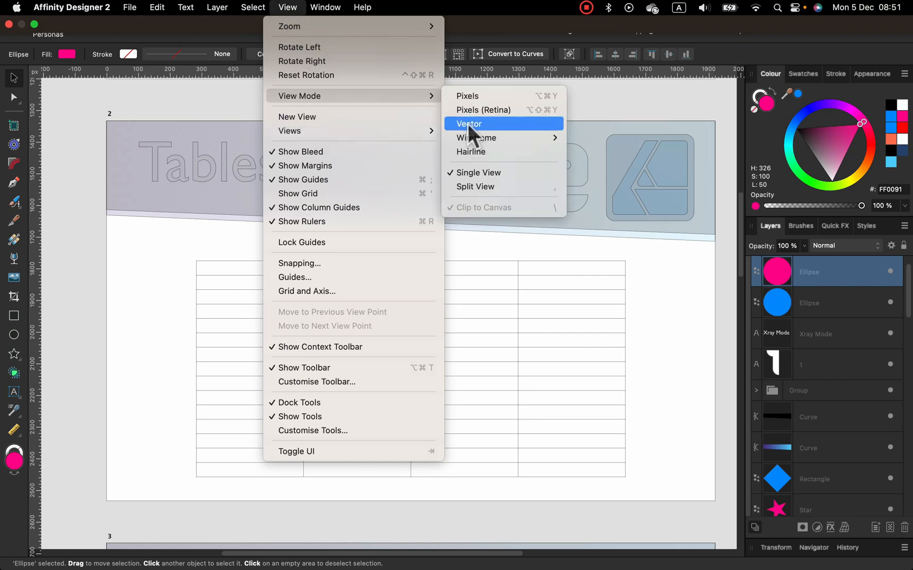
click(469, 124)
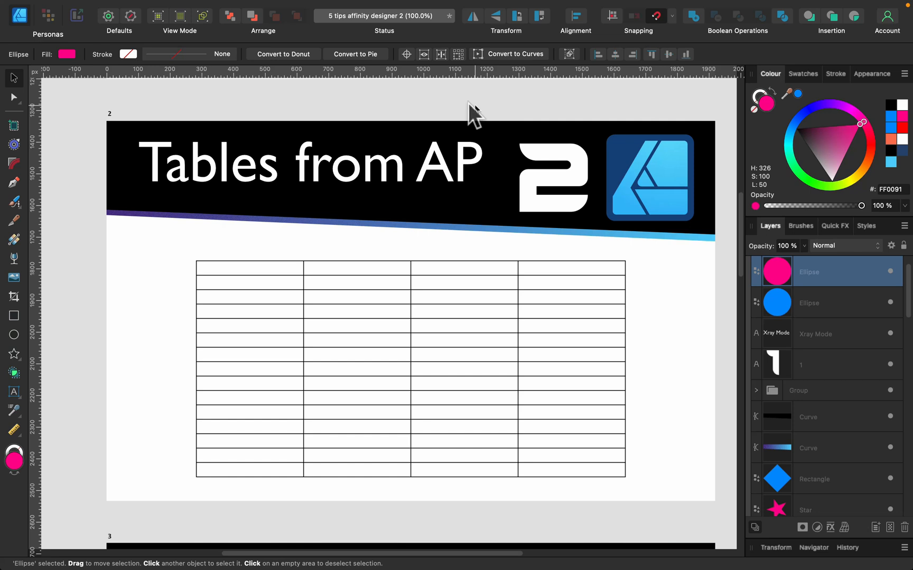
mouse_move(23, 451)
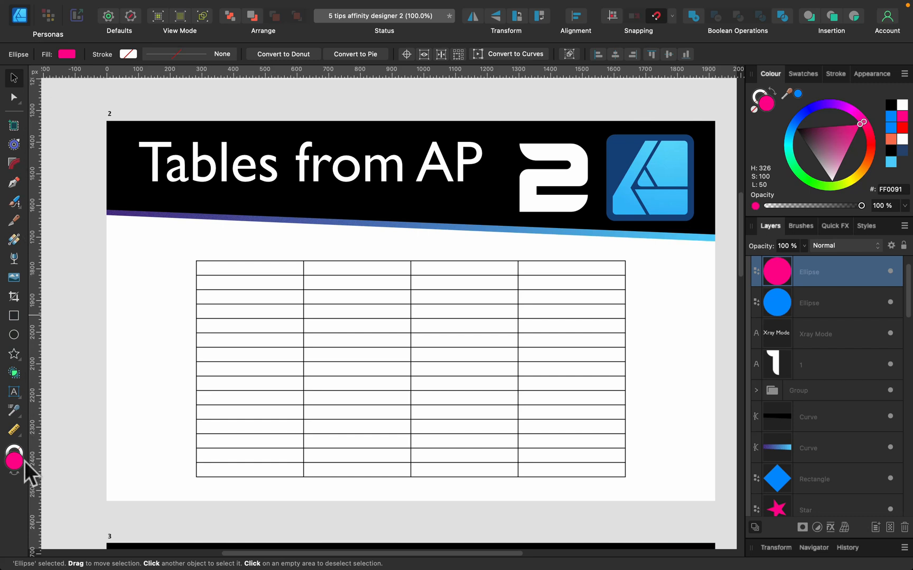
mouse_move(36, 451)
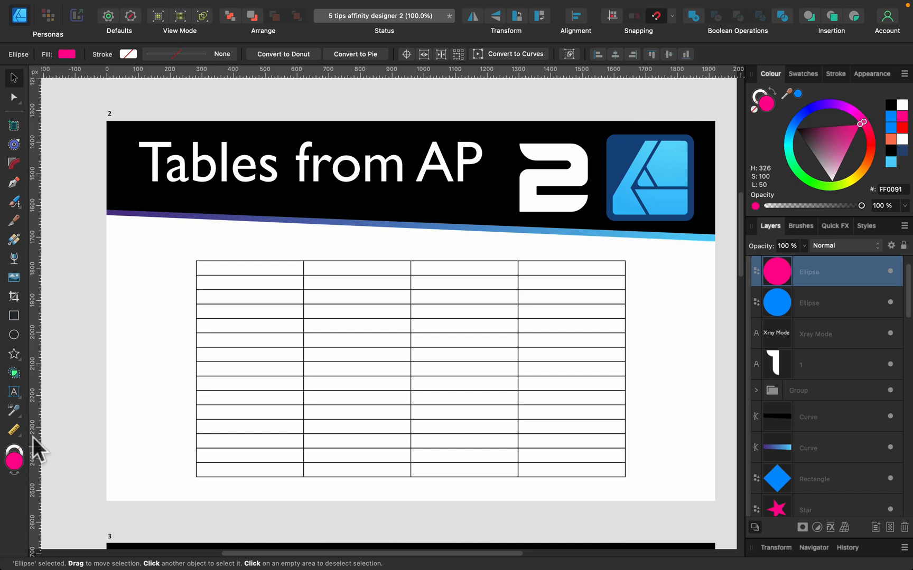
mouse_move(88, 274)
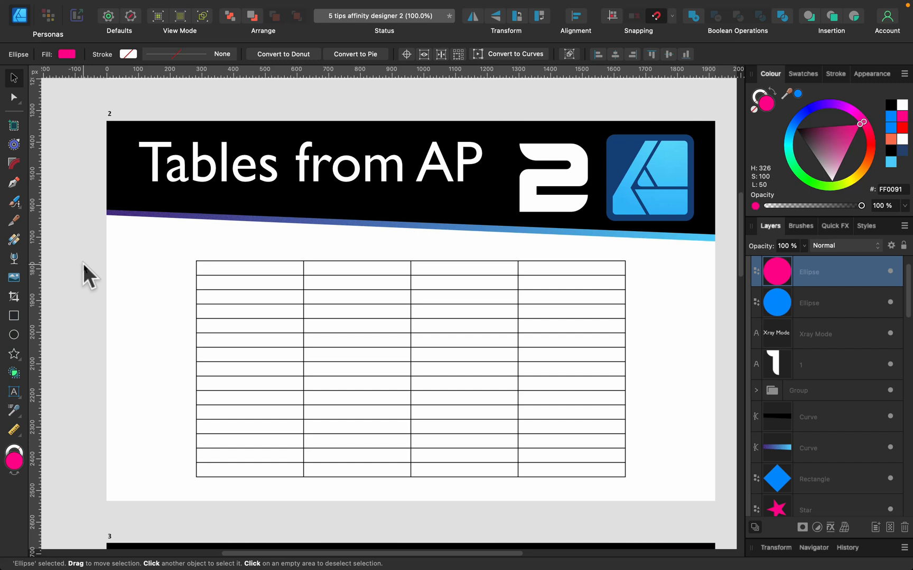
mouse_move(310, 210)
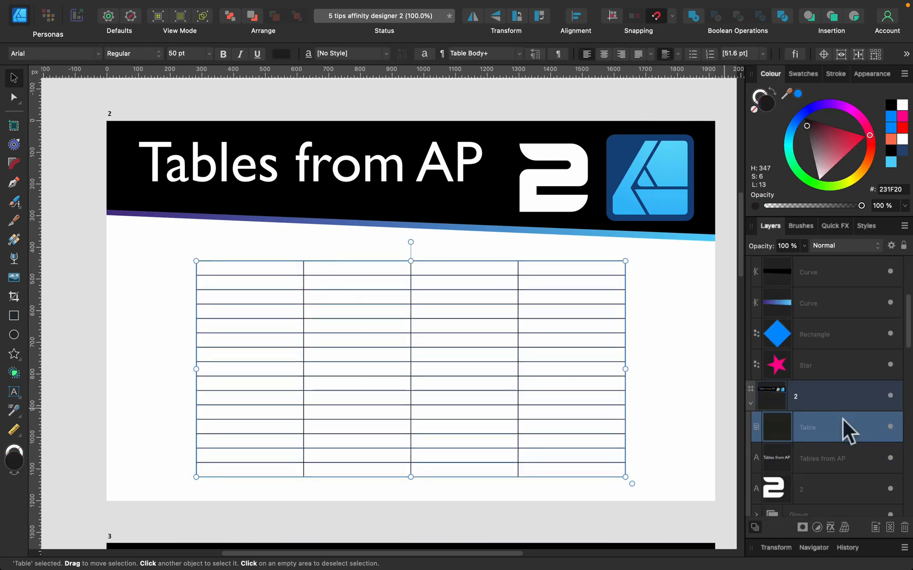
scroll(down, 3)
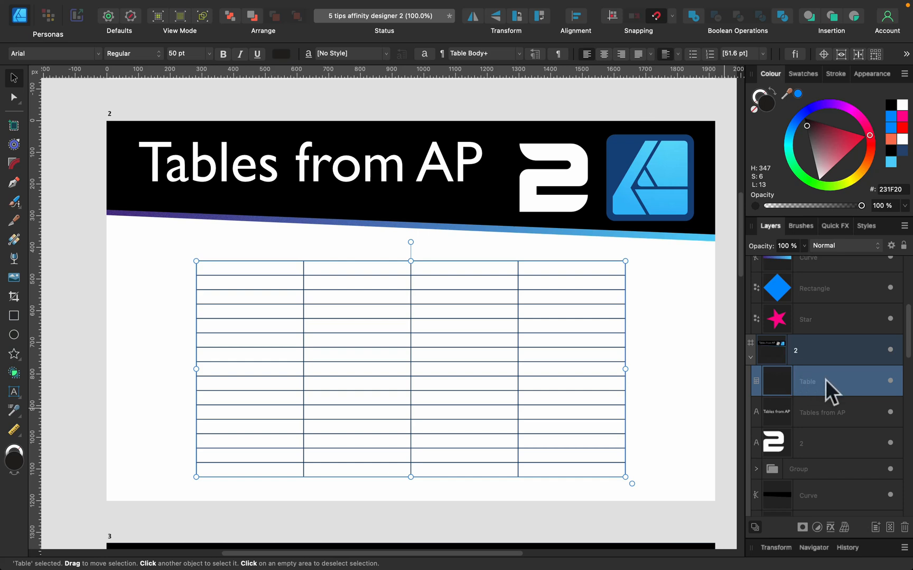
mouse_move(760, 397)
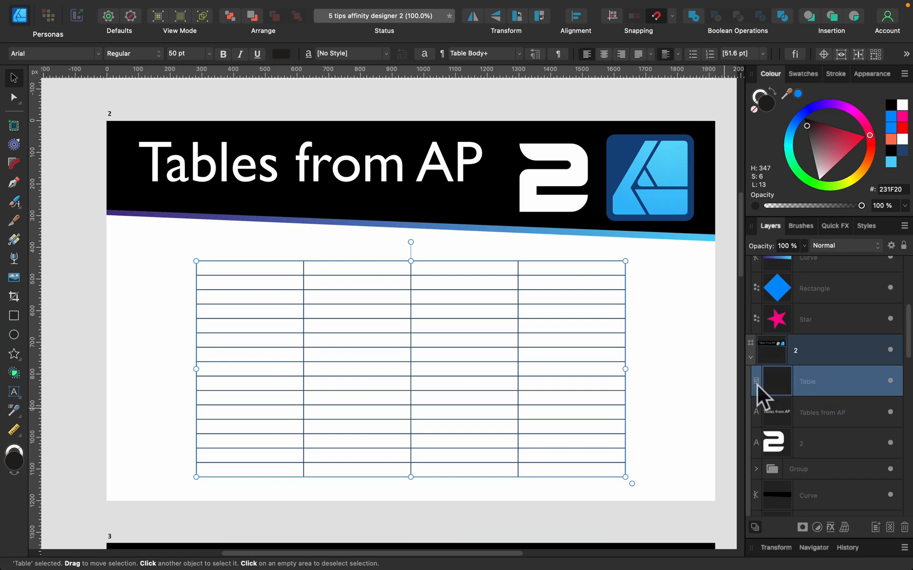
mouse_move(765, 396)
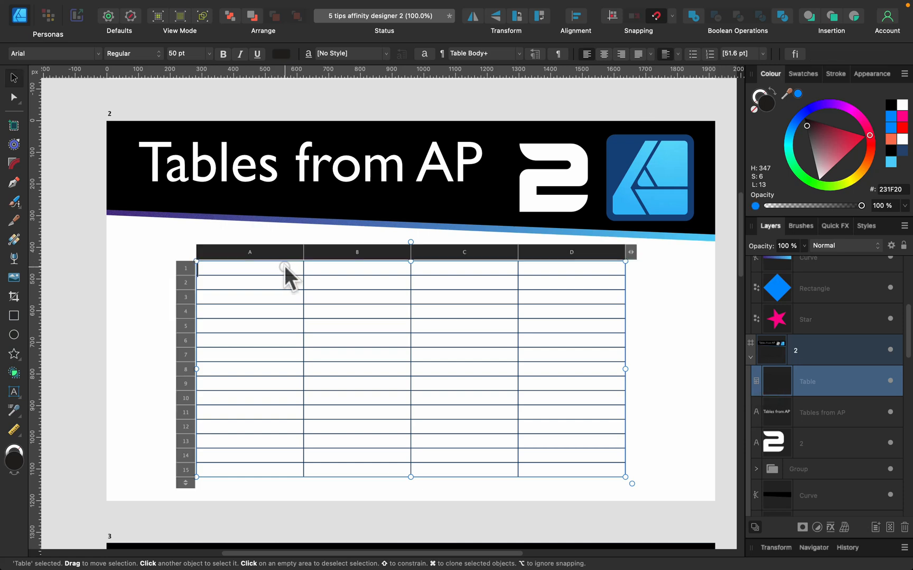
click(357, 252)
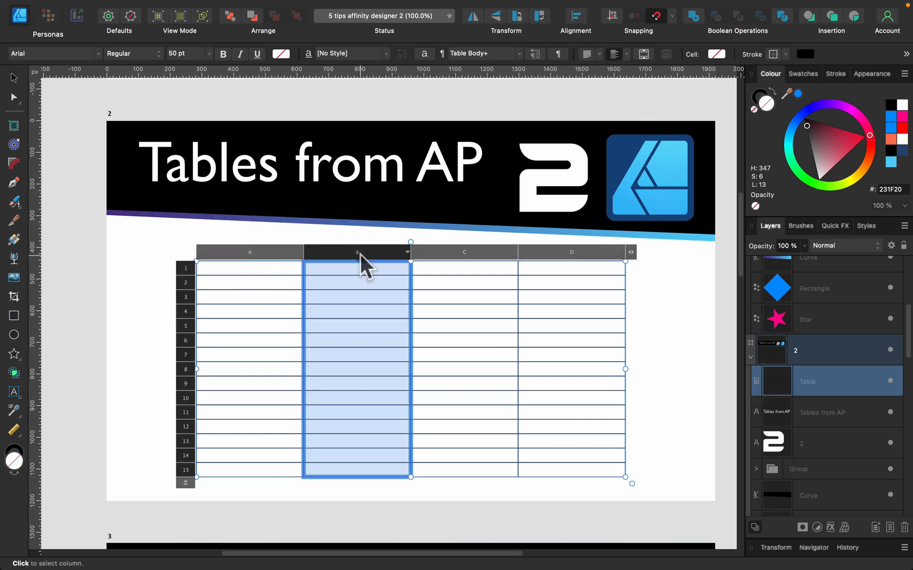
click(572, 253)
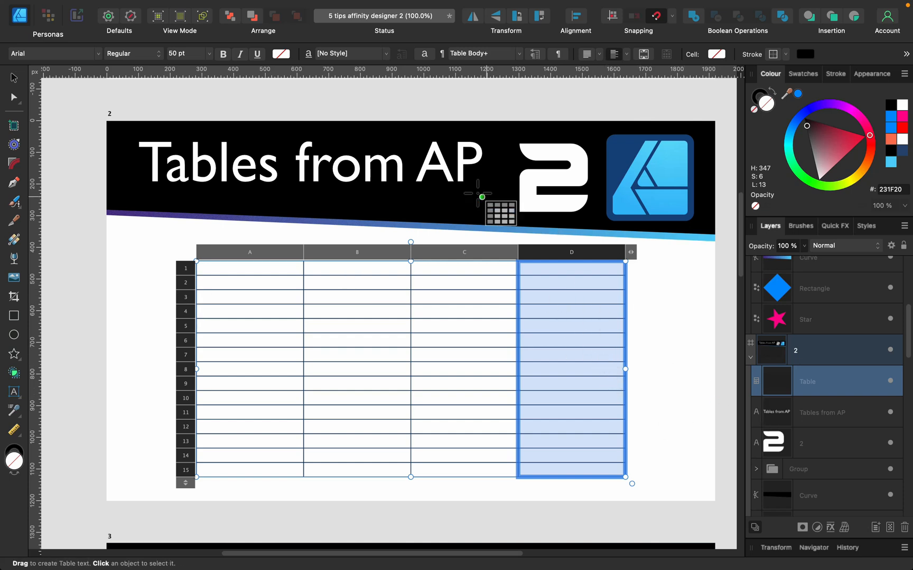
mouse_move(547, 343)
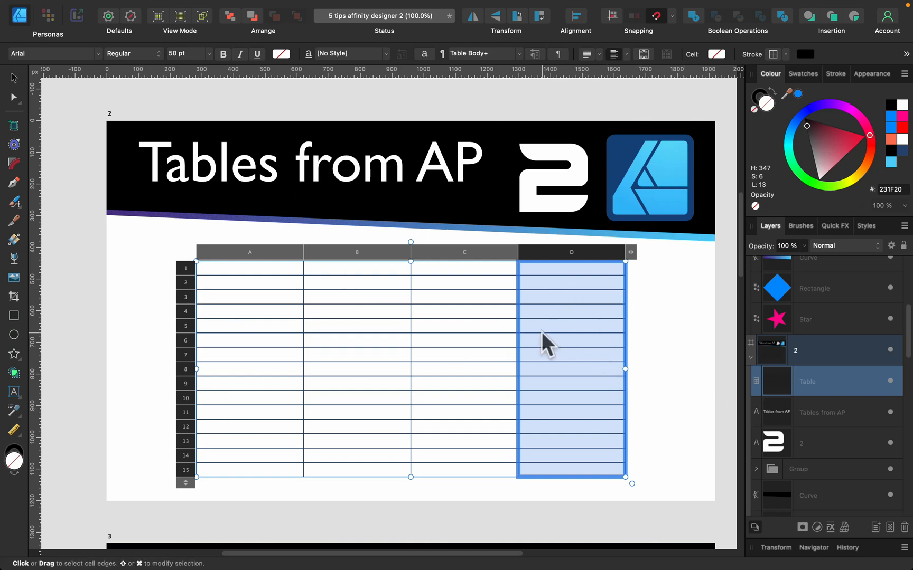
mouse_move(492, 268)
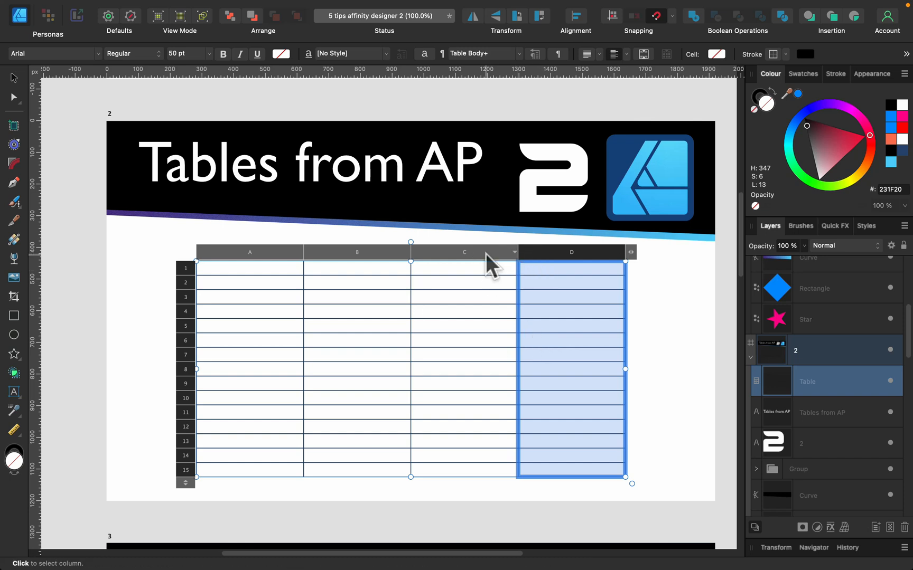
click(250, 253)
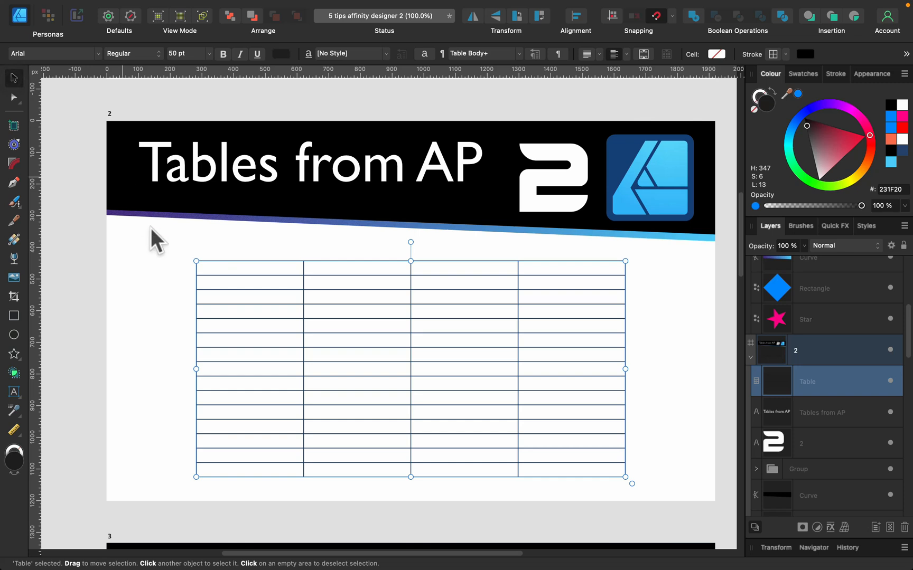
click(675, 343)
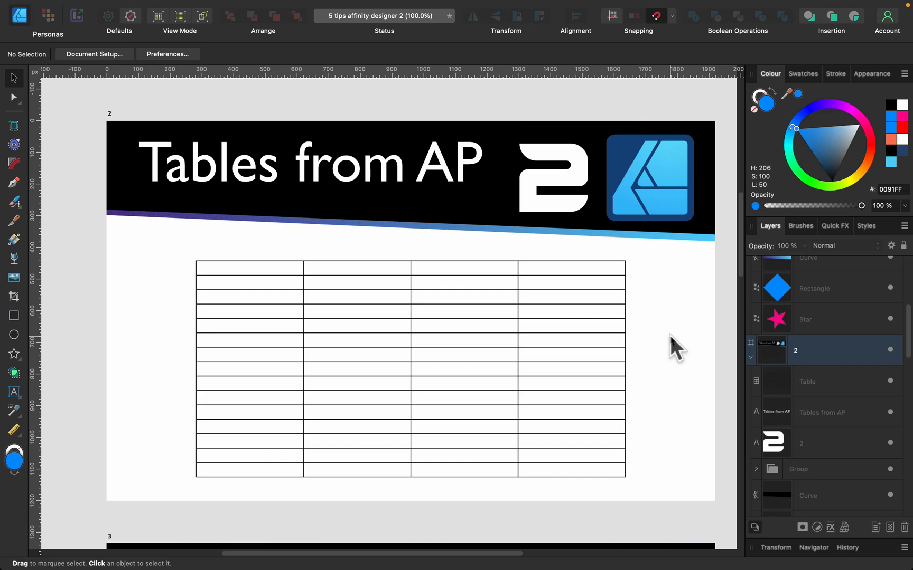
click(524, 282)
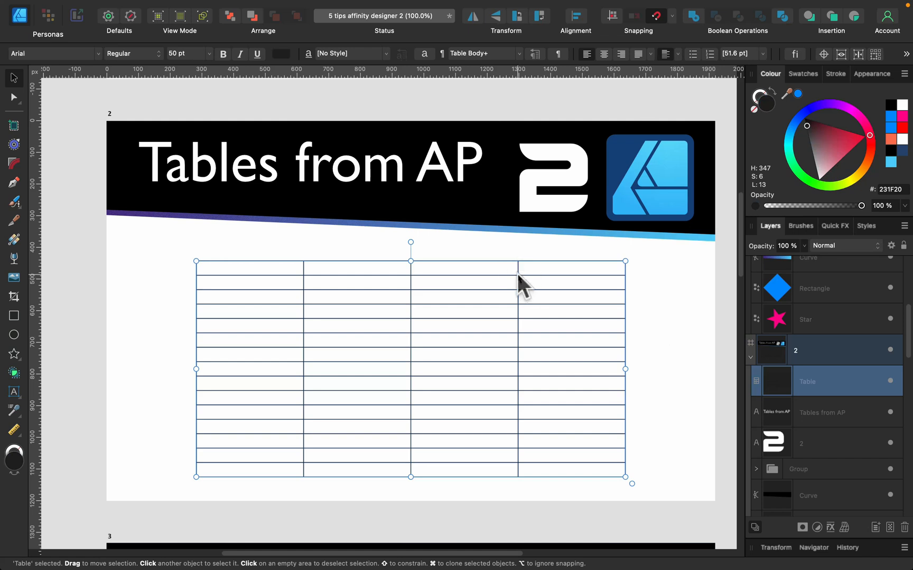
mouse_move(610, 426)
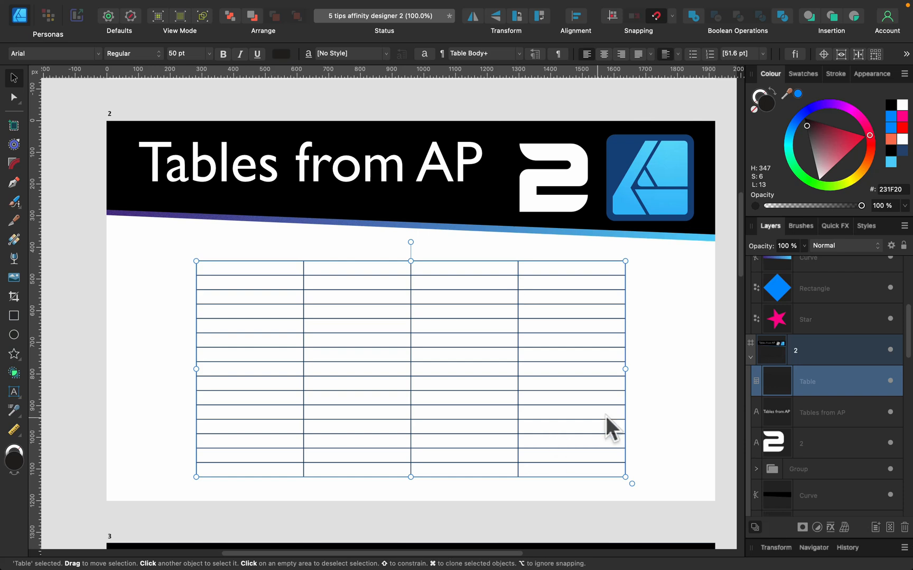
mouse_move(496, 281)
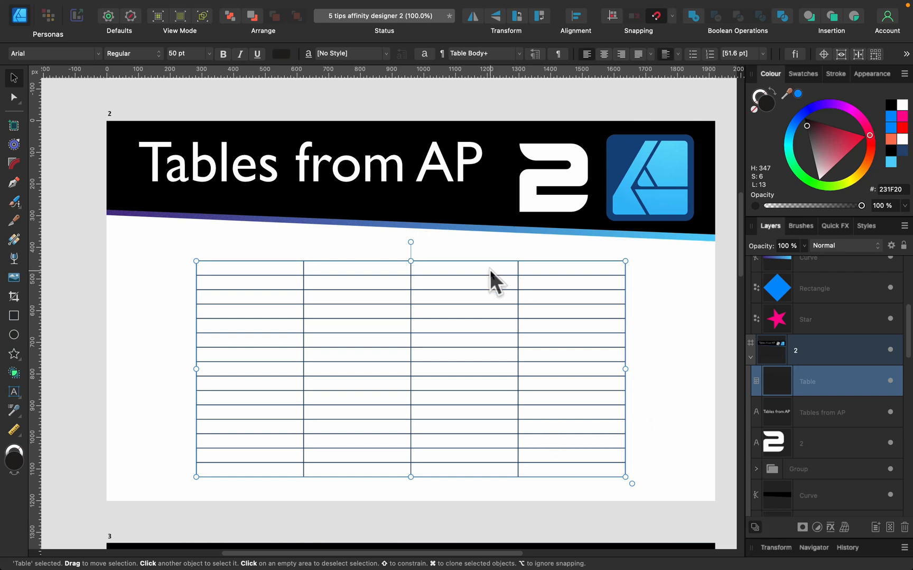
mouse_move(273, 186)
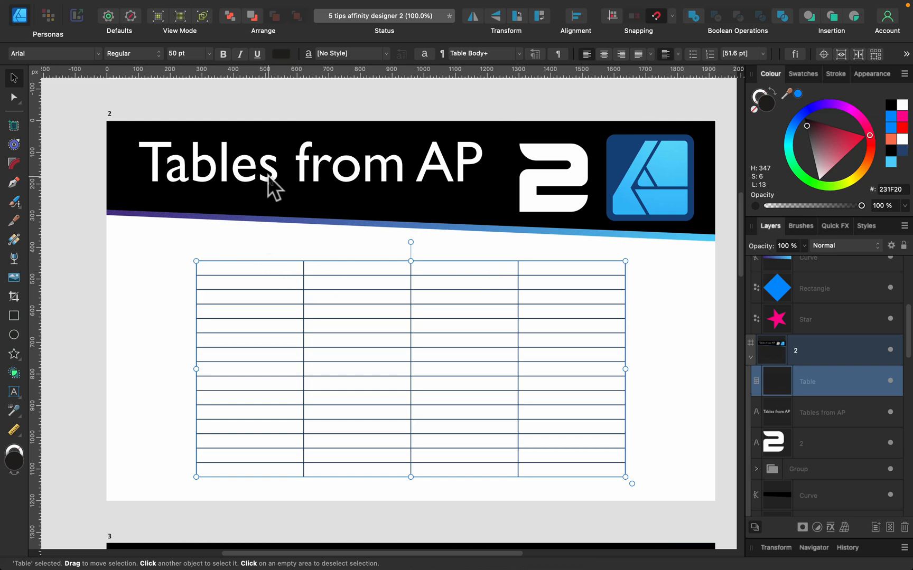
mouse_move(506, 320)
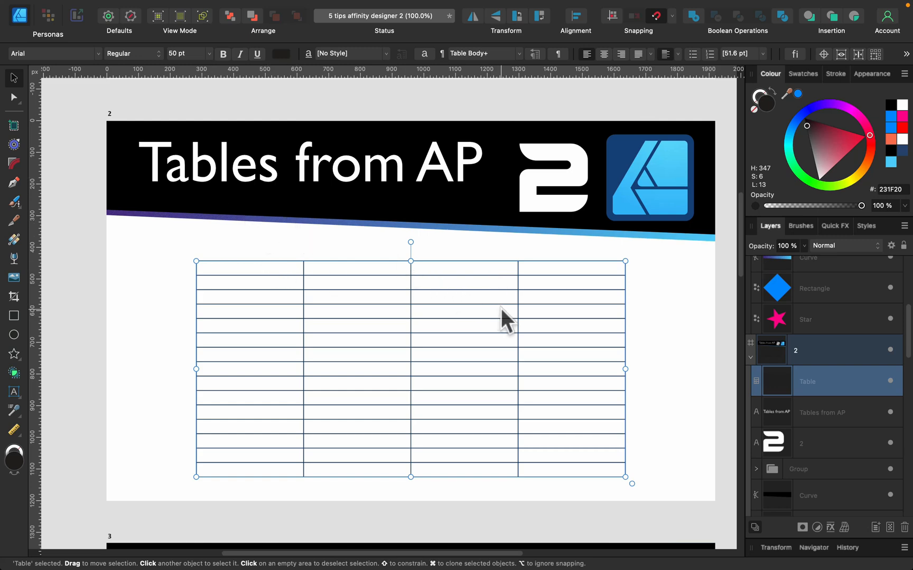
scroll(down, 3)
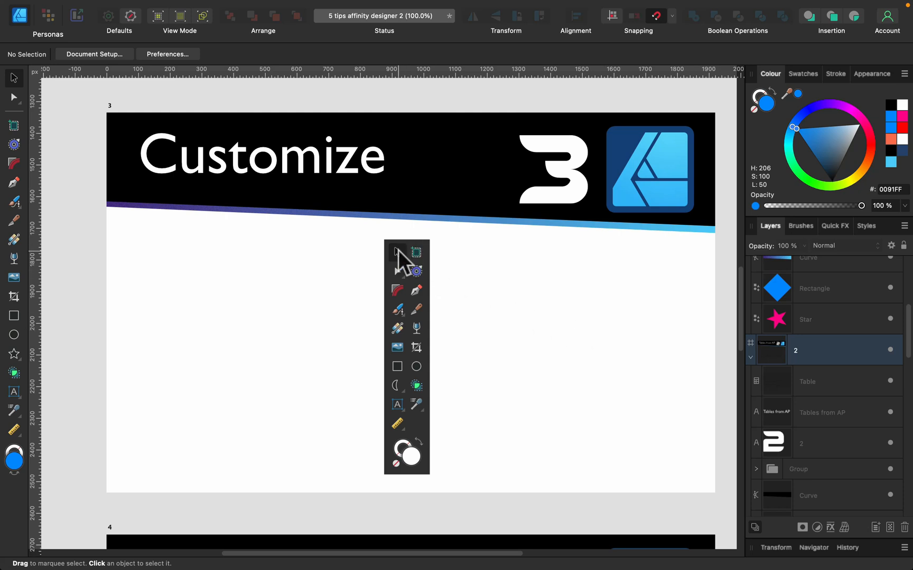
mouse_move(407, 442)
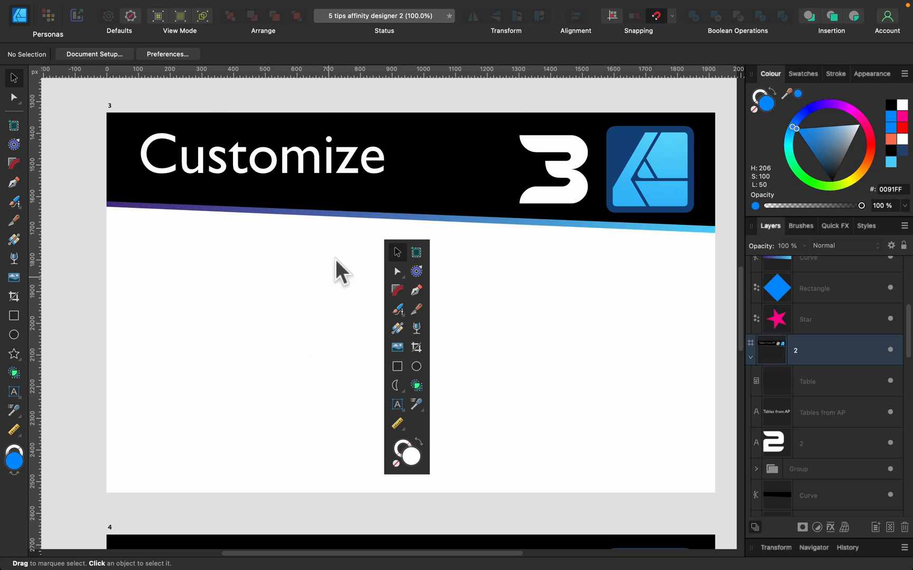
mouse_move(453, 339)
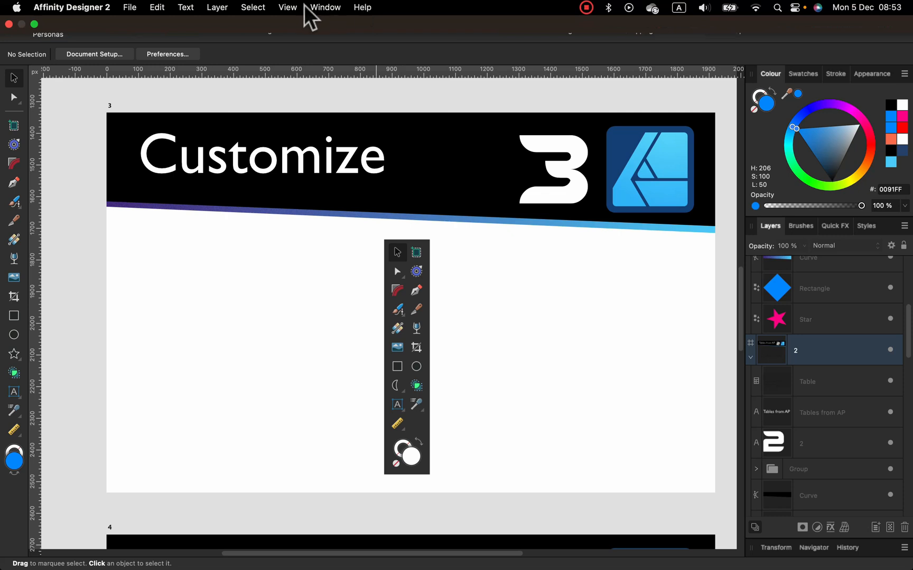
- Choose Customise Toolbar from the View menu to show the toolbar items sheet
click(286, 7)
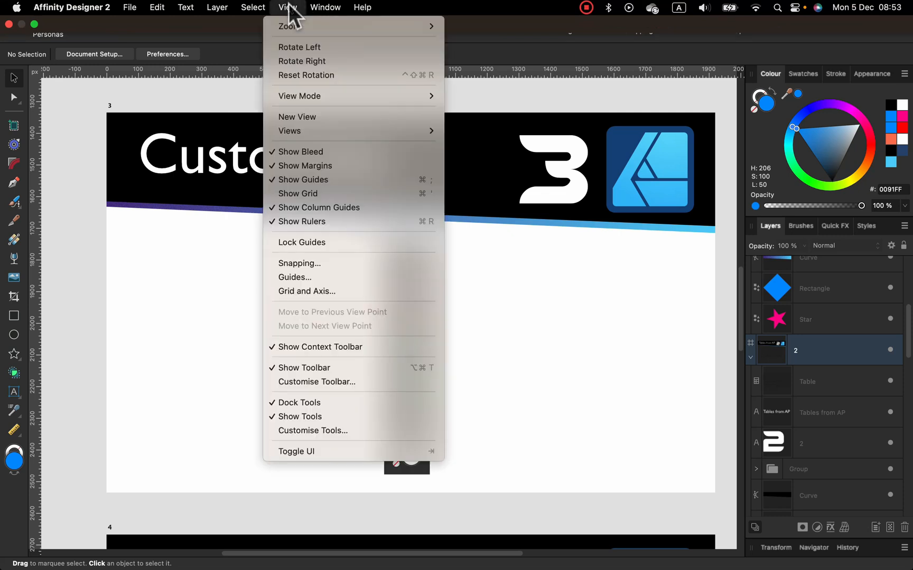
mouse_move(294, 24)
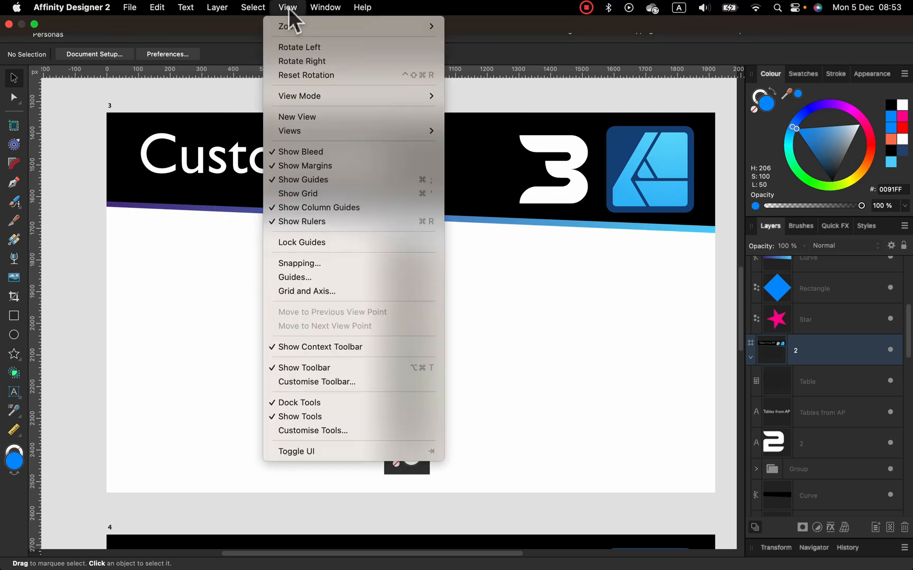
mouse_move(352, 207)
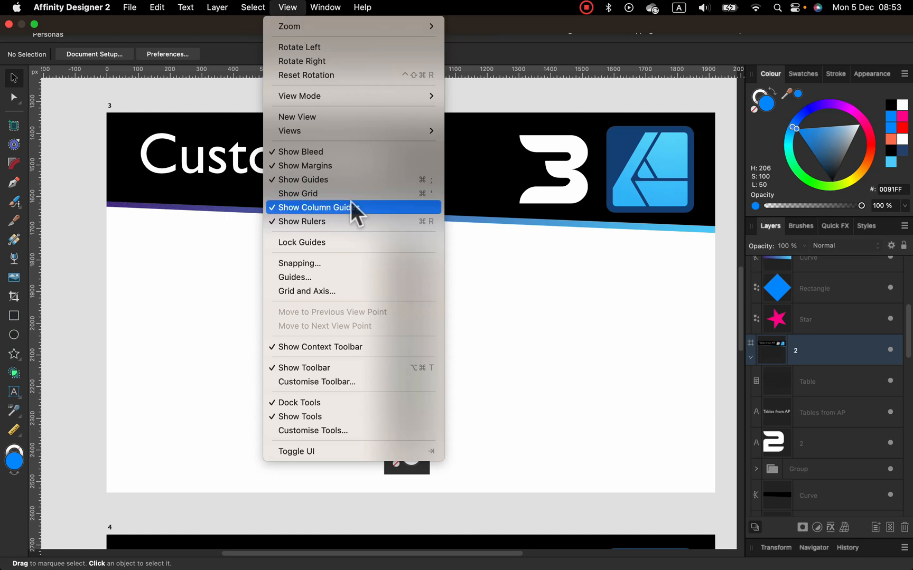
mouse_move(316, 381)
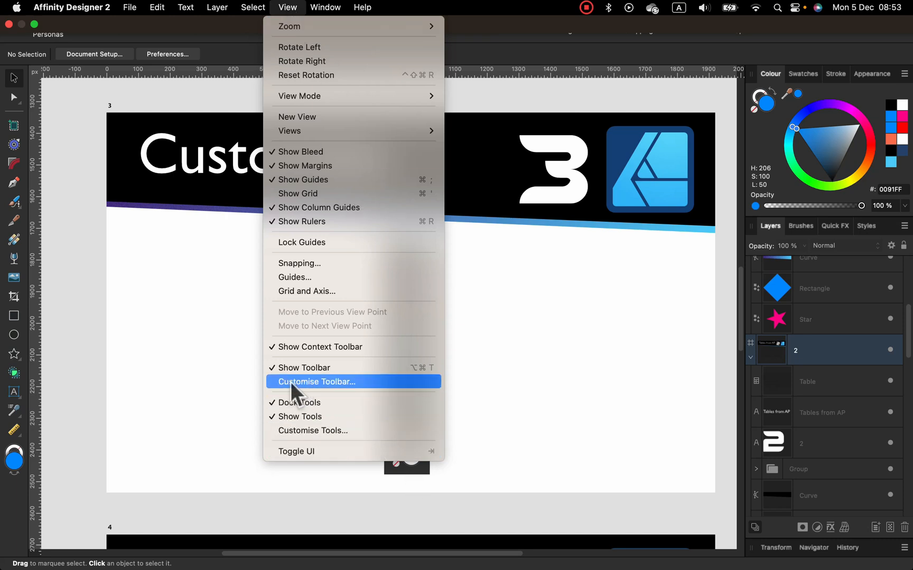
mouse_move(346, 390)
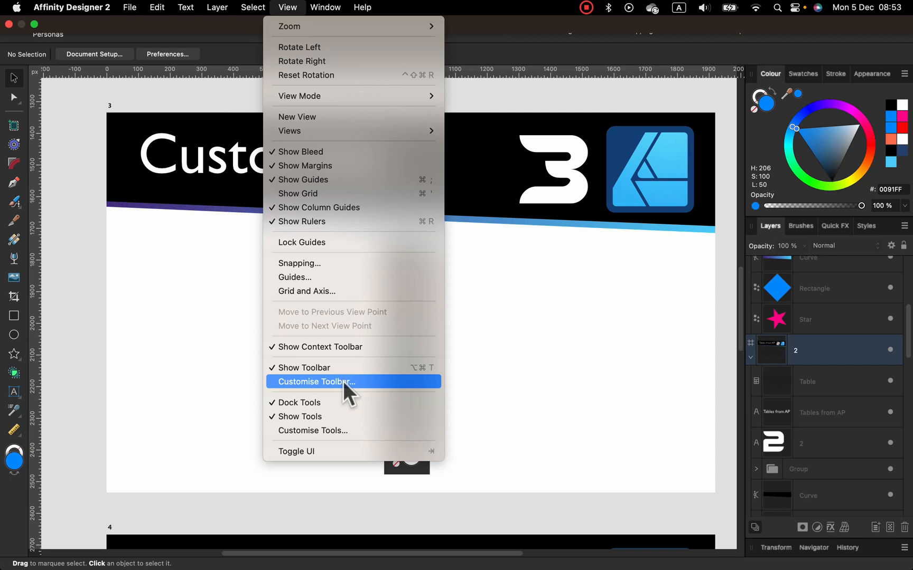
click(314, 382)
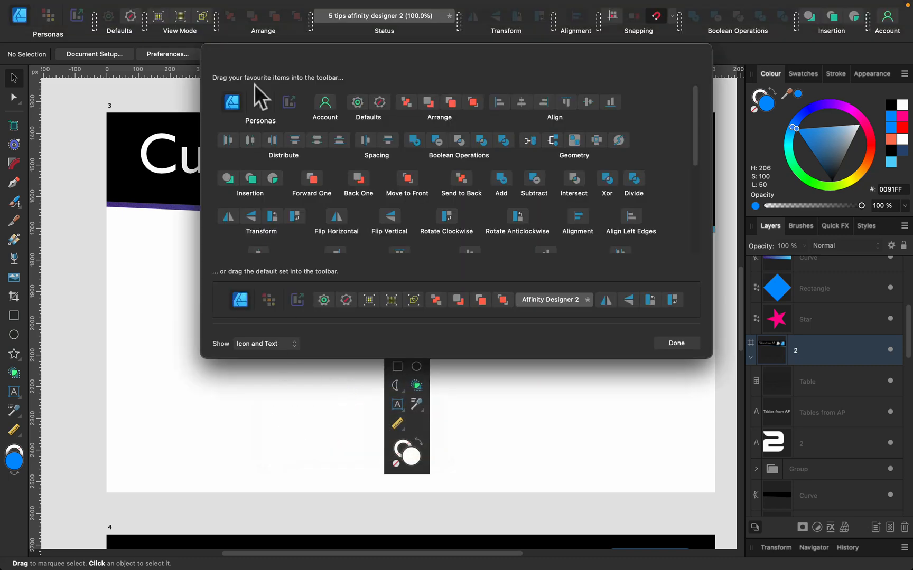
mouse_move(640, 32)
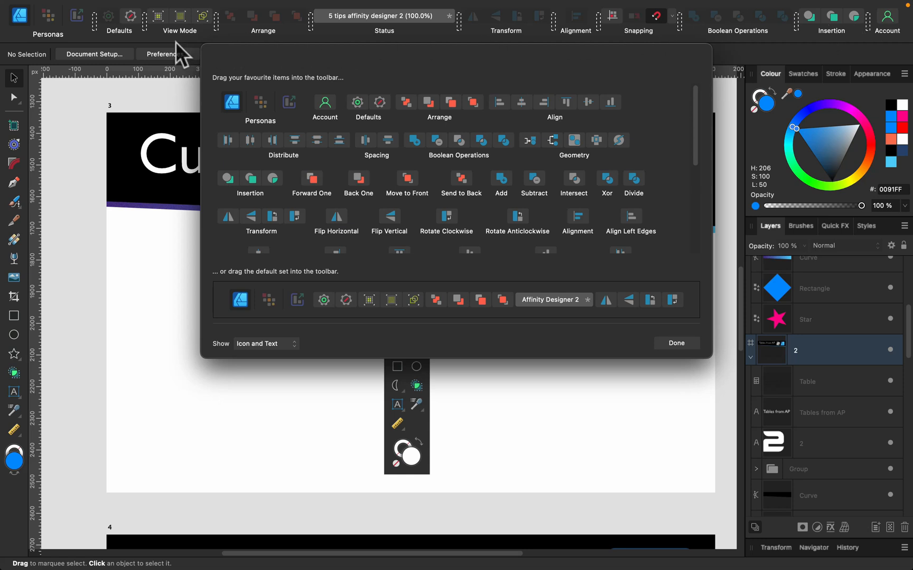
mouse_move(783, 44)
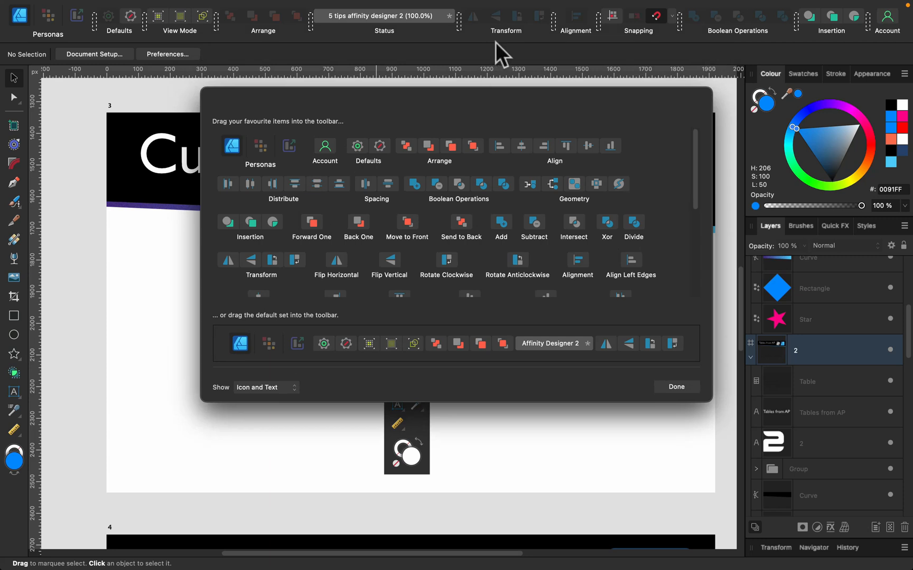
mouse_move(338, 49)
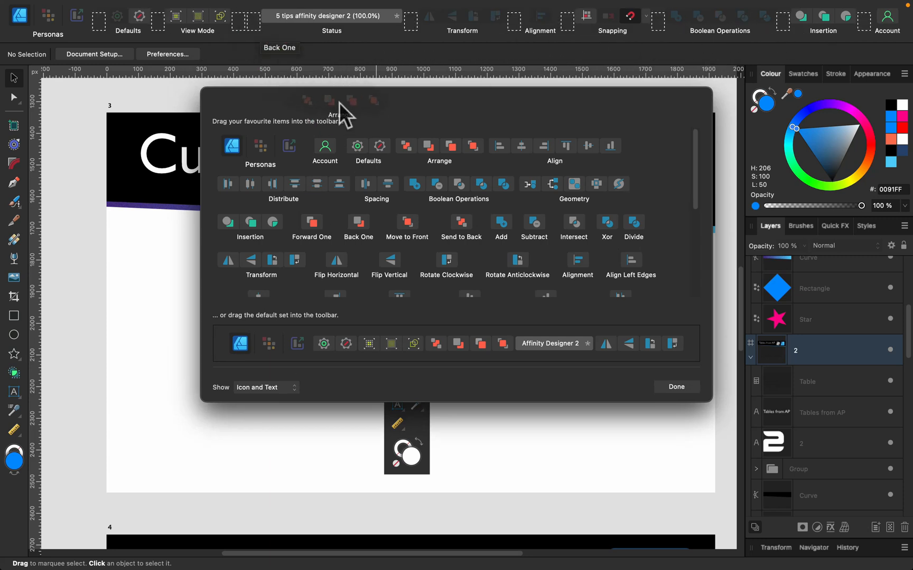
mouse_move(379, 81)
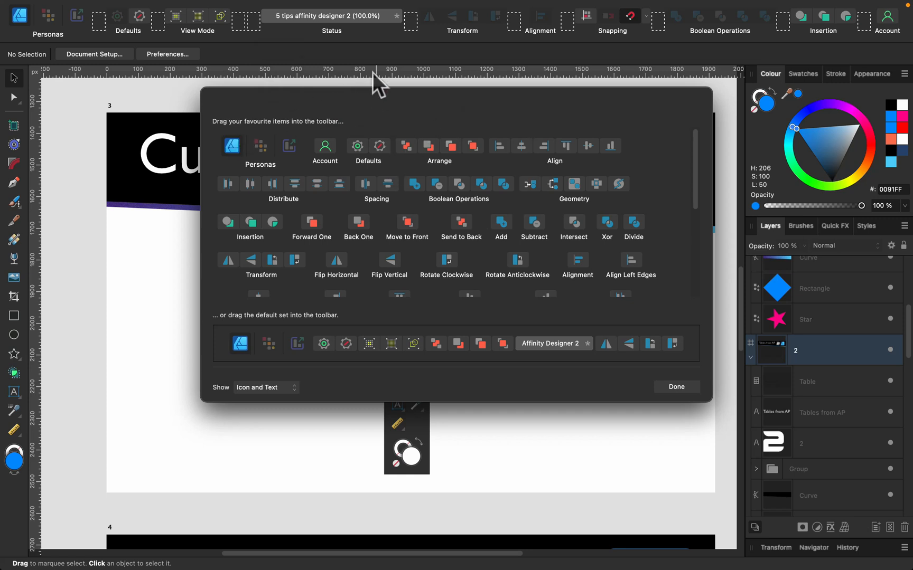
mouse_move(570, 111)
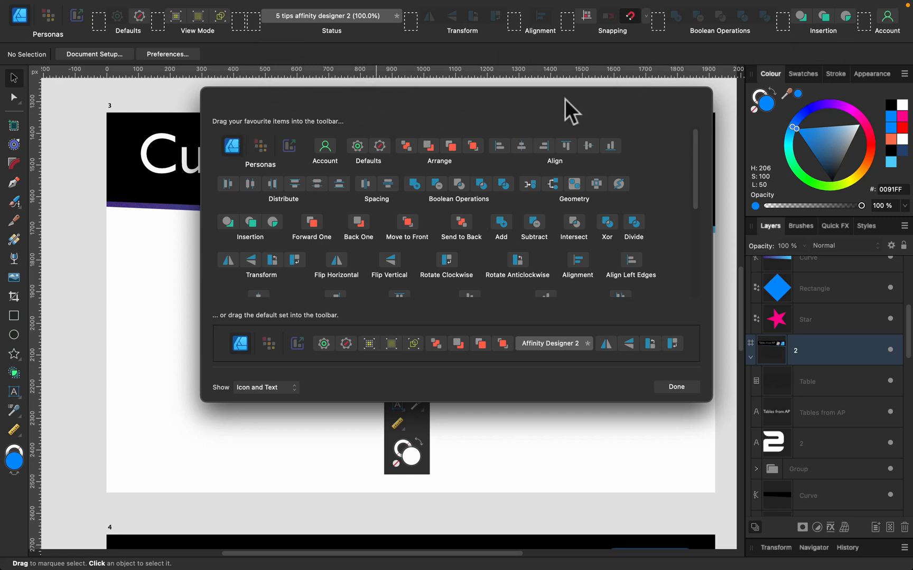
mouse_move(230, 319)
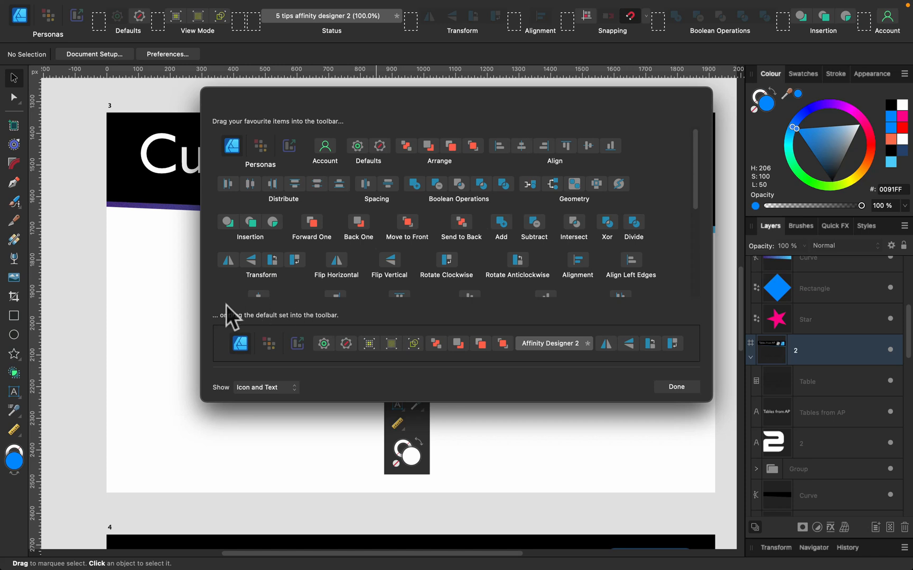
mouse_move(444, 213)
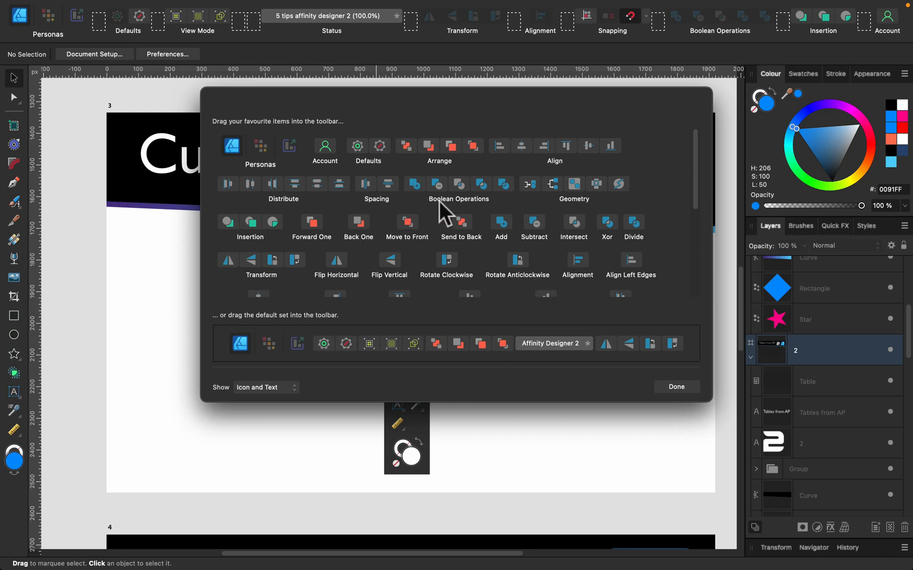
mouse_move(477, 214)
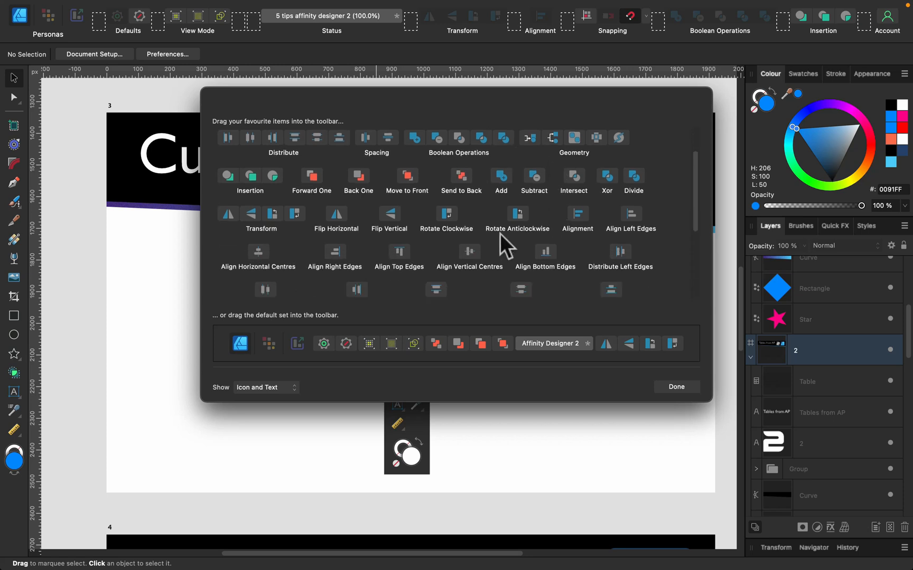
- Finish browsing toolbar items and choose Customise Tools for the tools panel instead
scroll(down, 3)
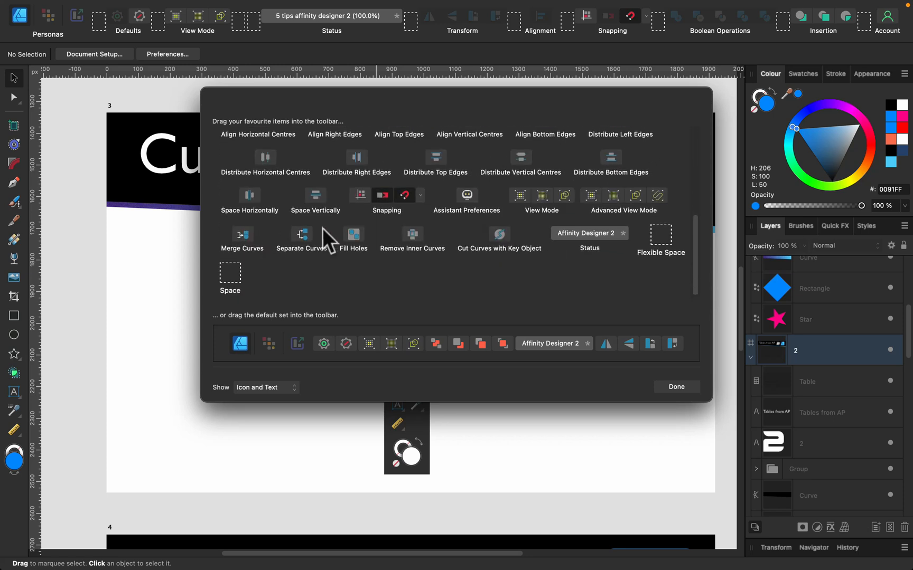
mouse_move(382, 239)
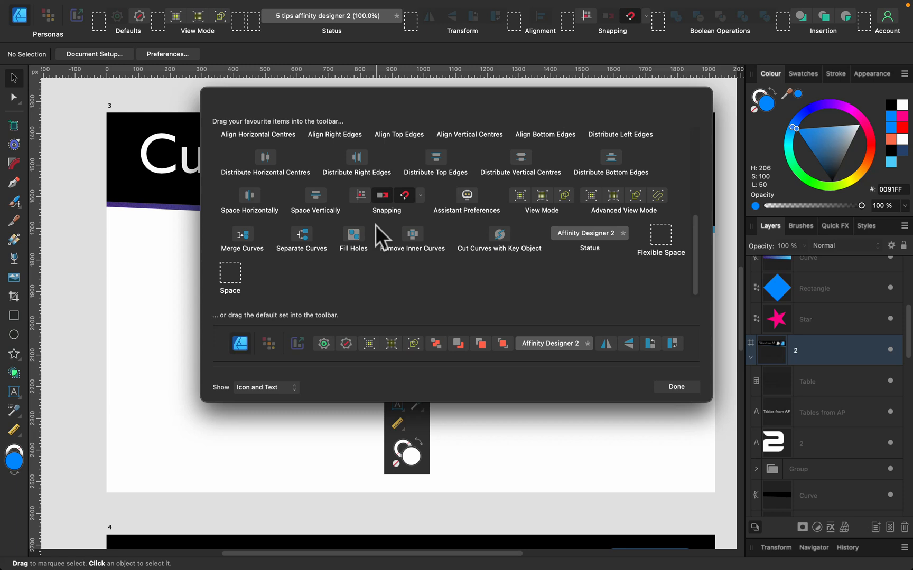
mouse_move(472, 250)
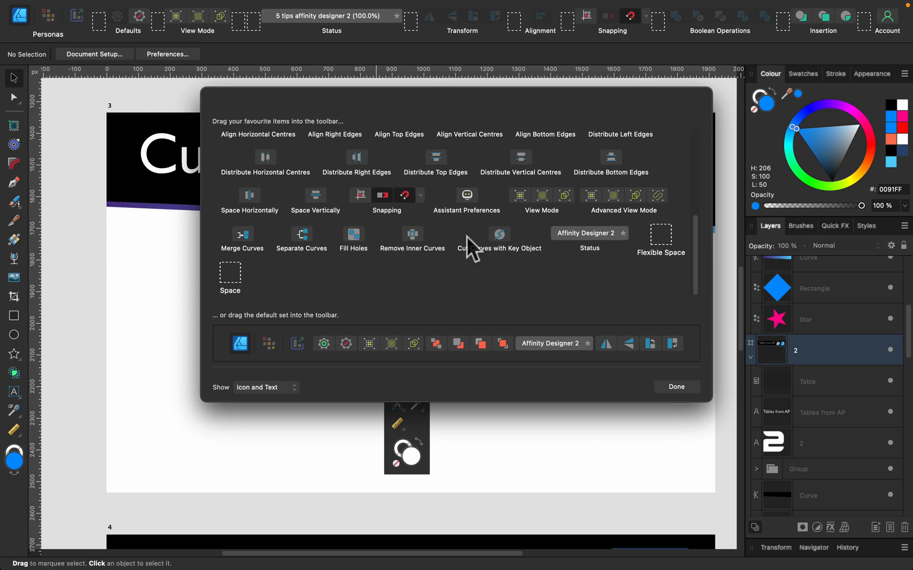
mouse_move(332, 52)
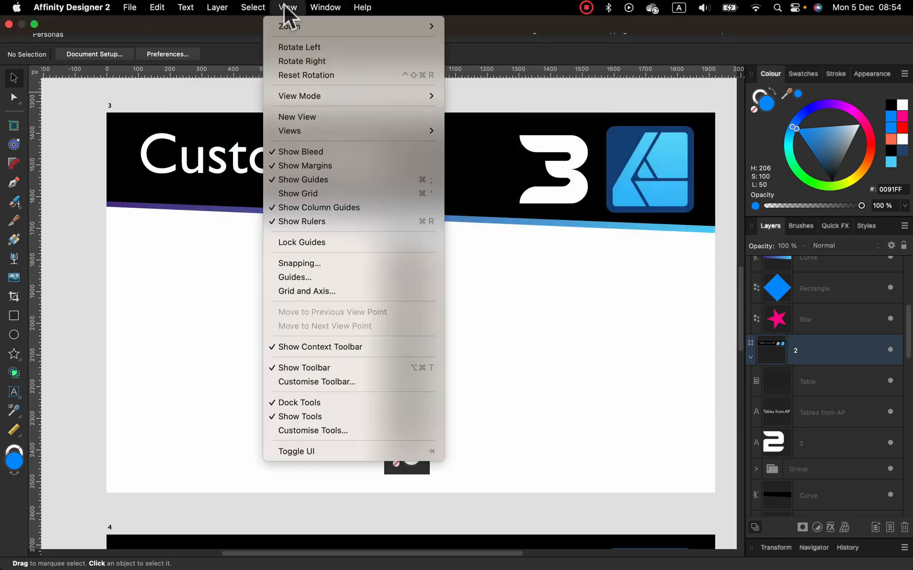
mouse_move(312, 431)
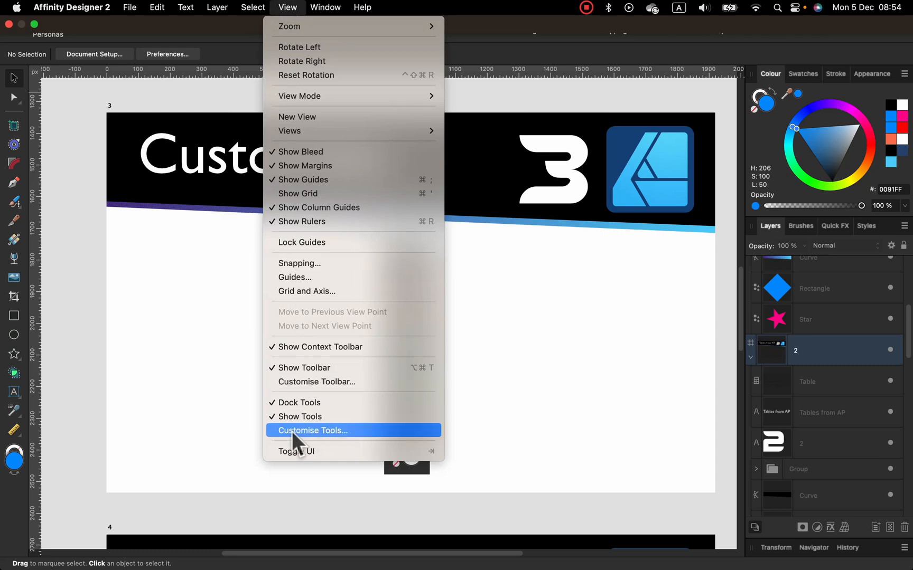
mouse_move(333, 446)
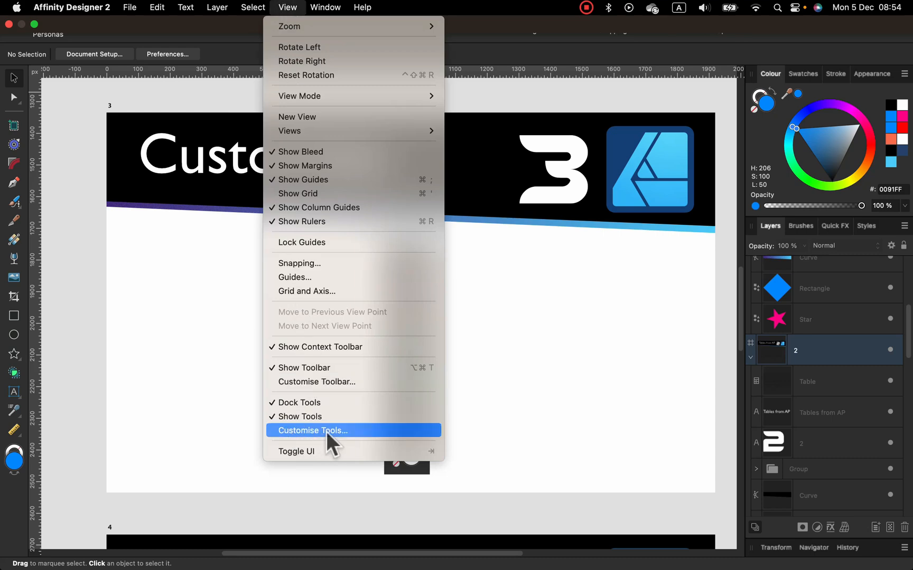
click(312, 431)
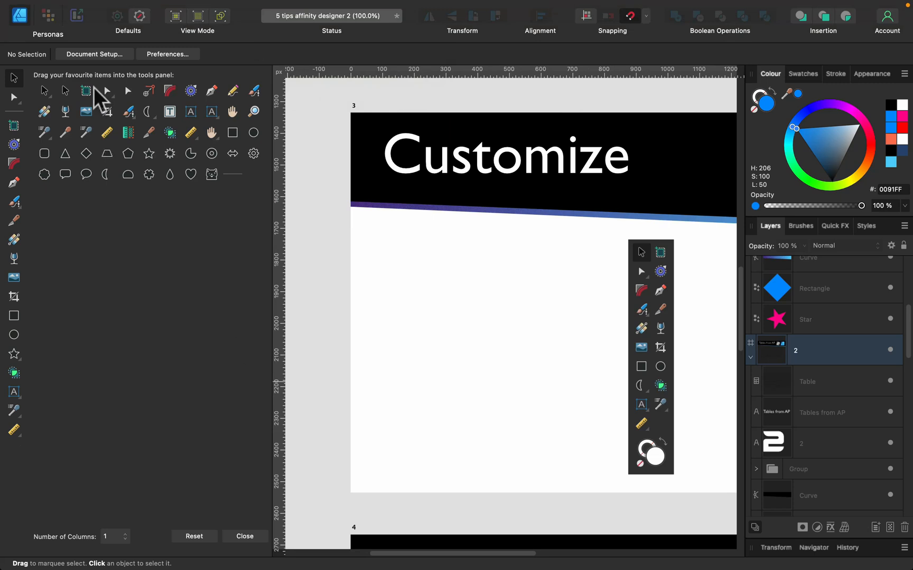
mouse_move(238, 113)
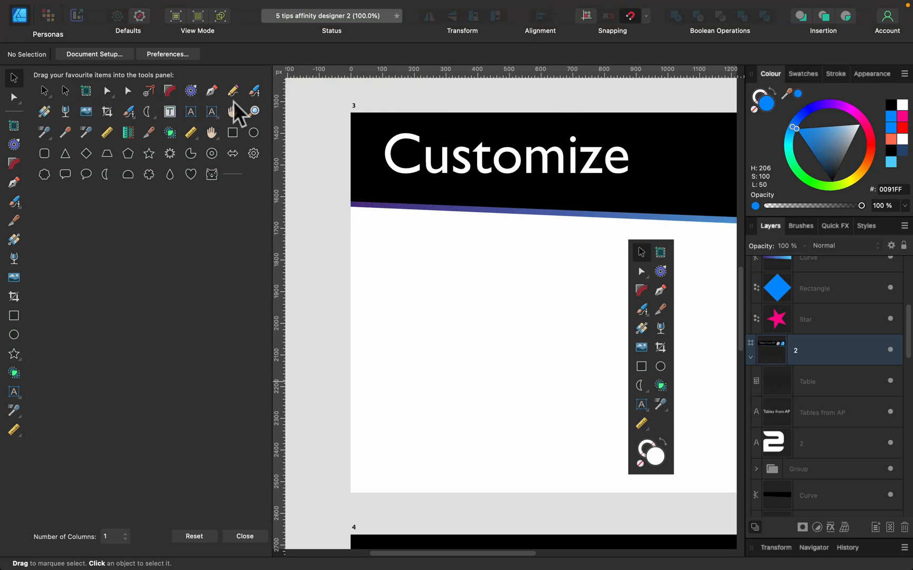
mouse_move(87, 168)
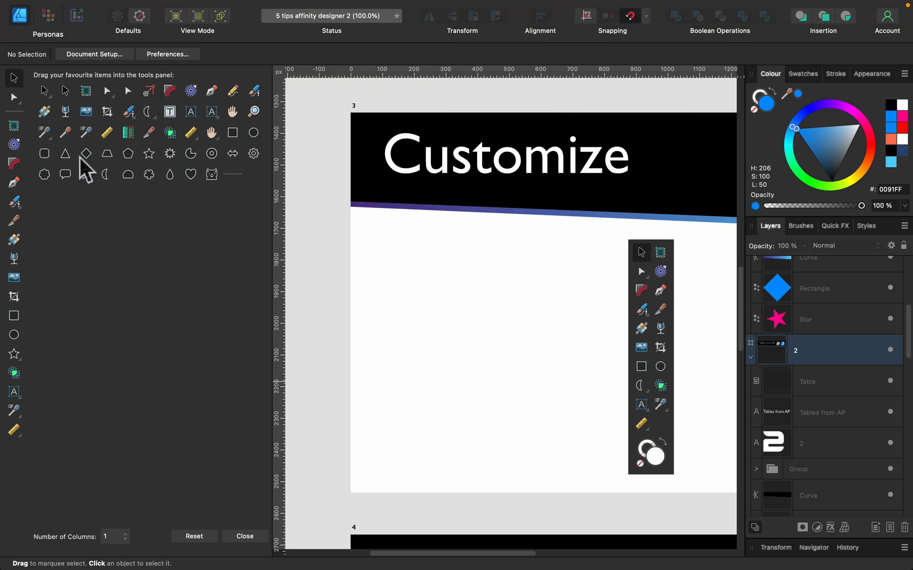
mouse_move(123, 233)
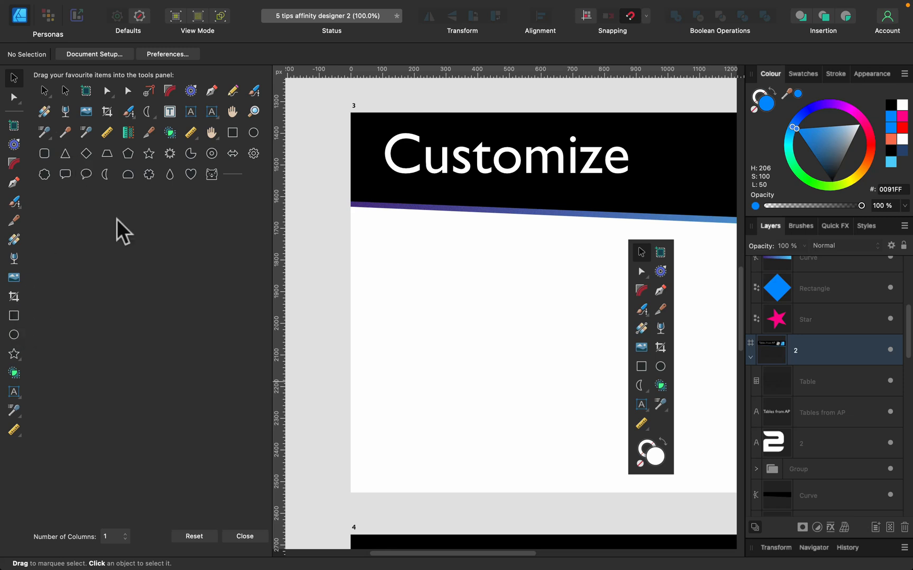
mouse_move(220, 139)
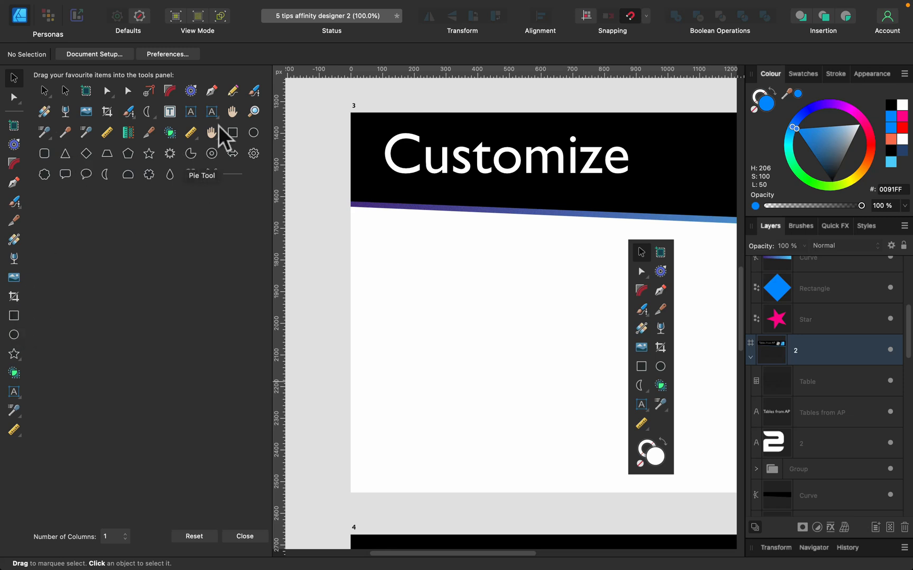
mouse_move(231, 92)
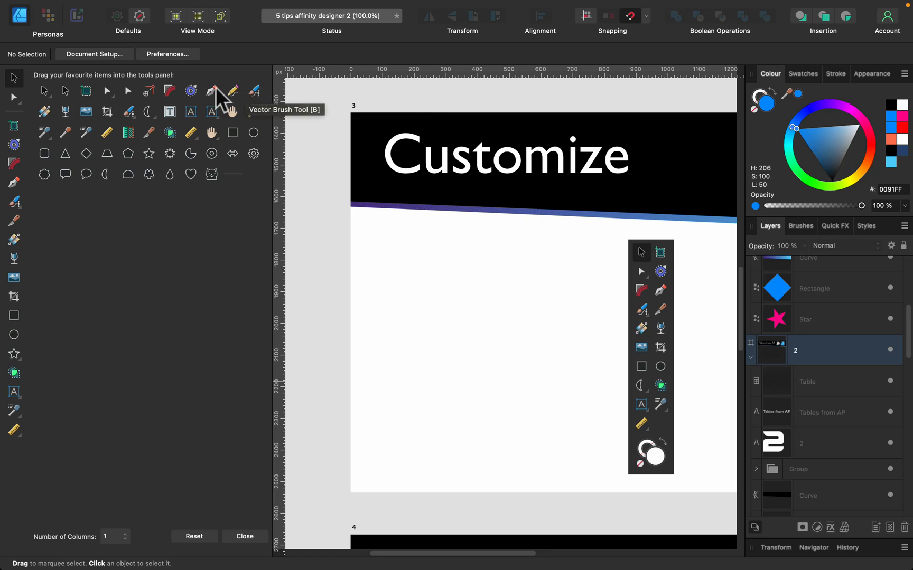
mouse_move(138, 187)
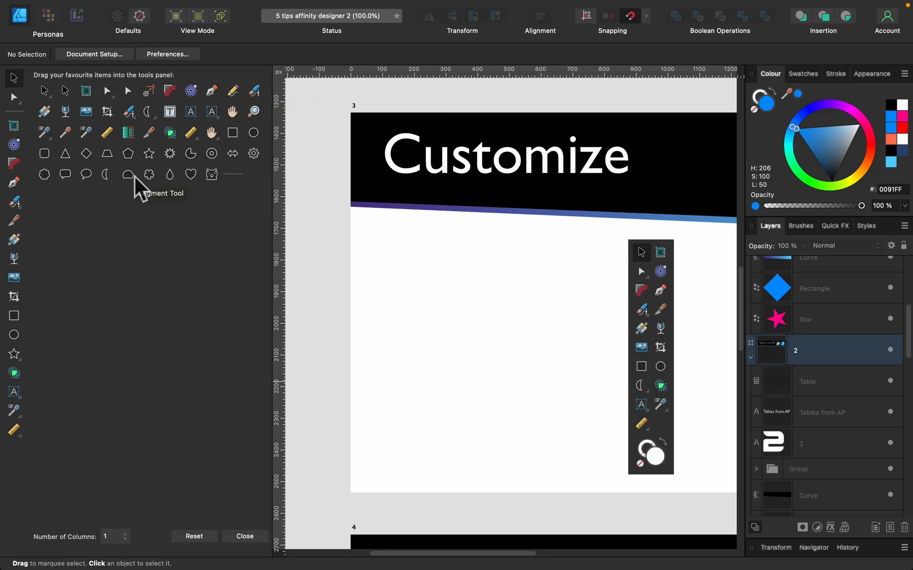
mouse_move(255, 111)
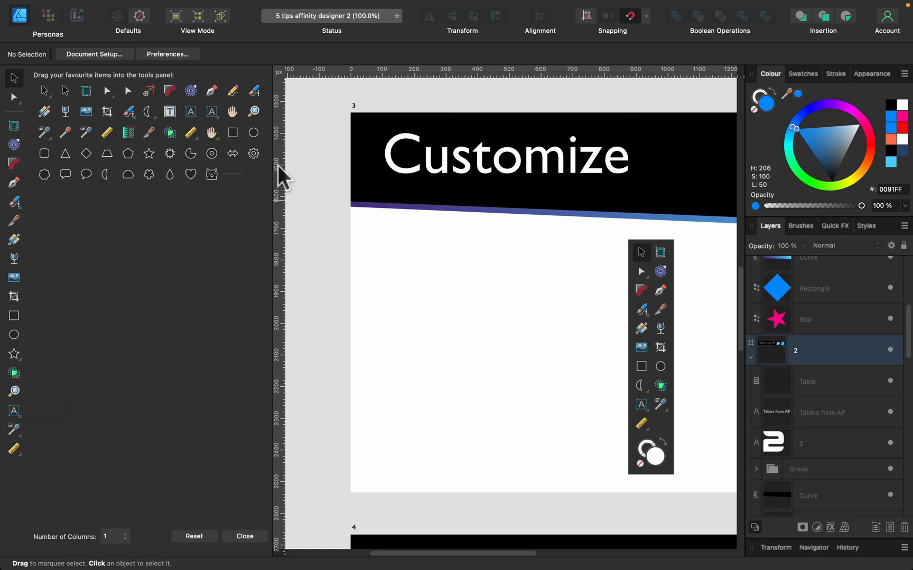
mouse_move(65, 279)
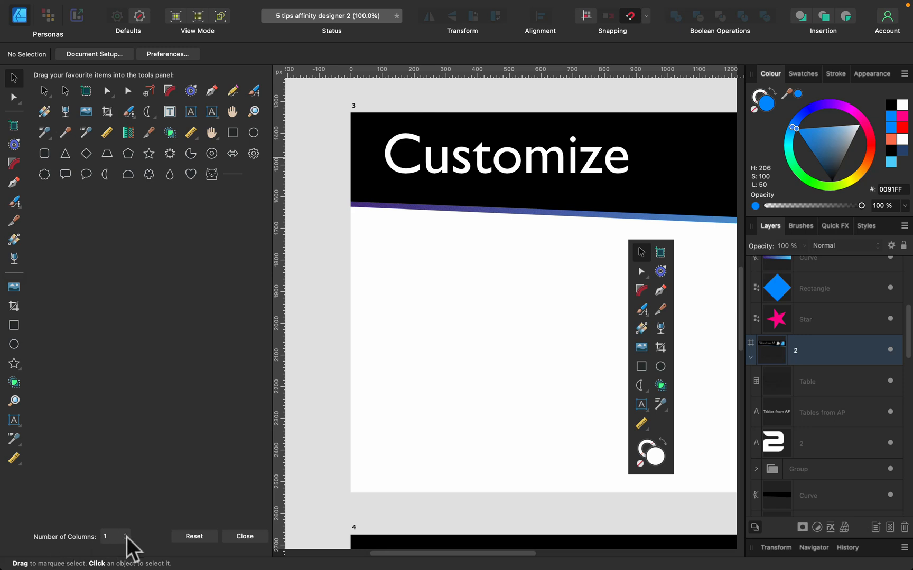
- Set the tools panel's Number of Columns to 2 after adding the Zoom Tool
click(115, 537)
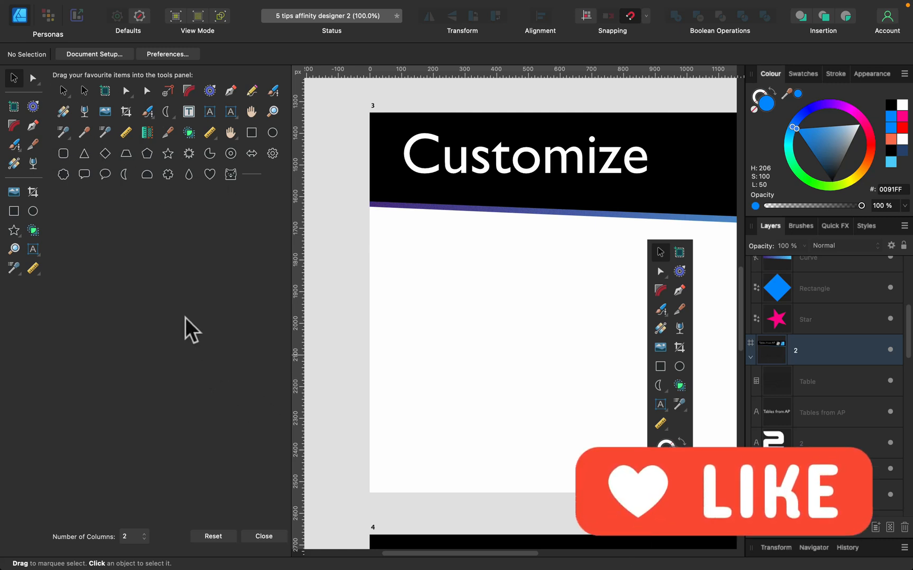
mouse_move(235, 536)
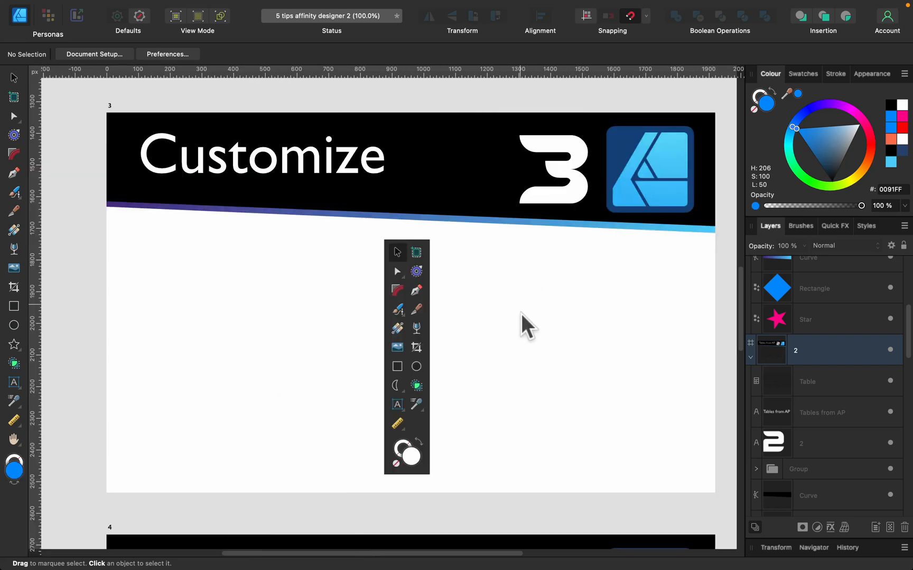
- Scroll to the Erase Mode artboard and select the gradient rectangle behind the star
scroll(down, 3)
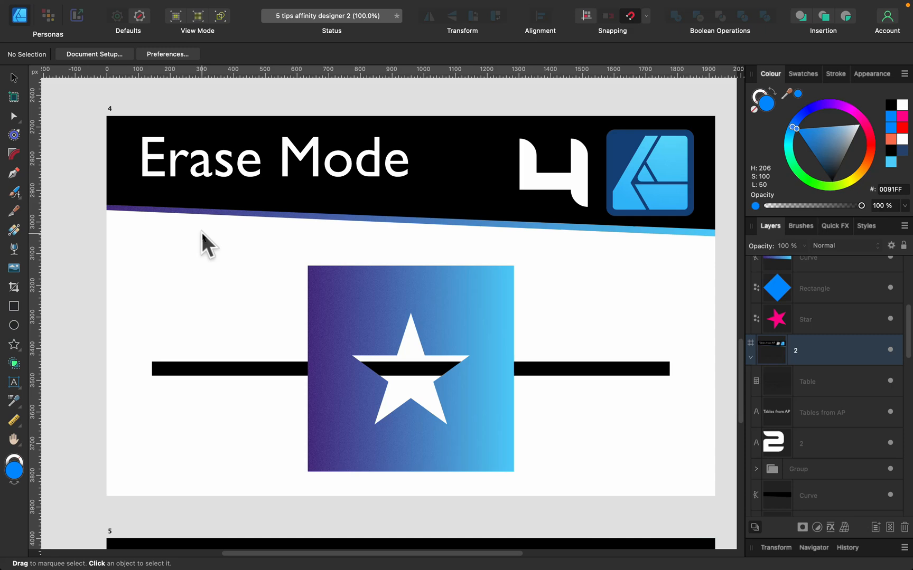
mouse_move(363, 294)
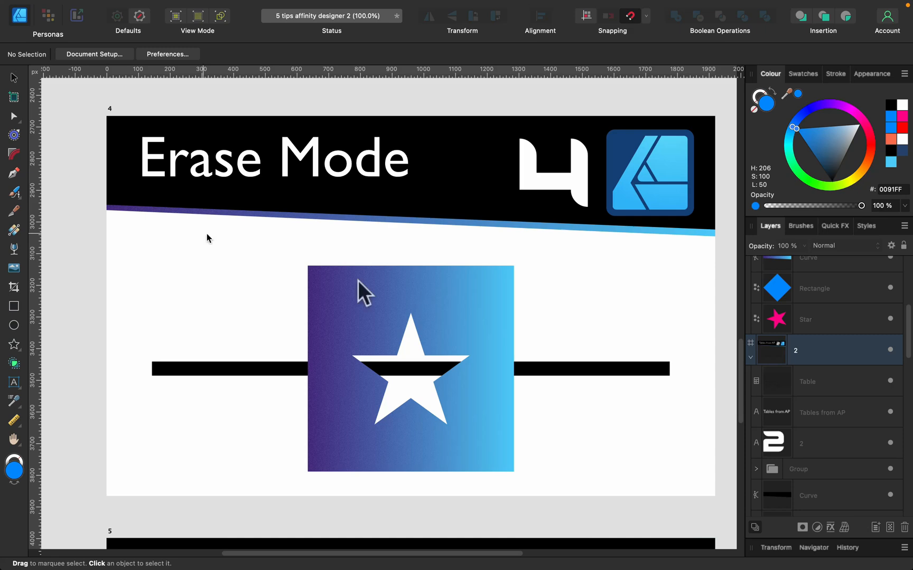
click(465, 285)
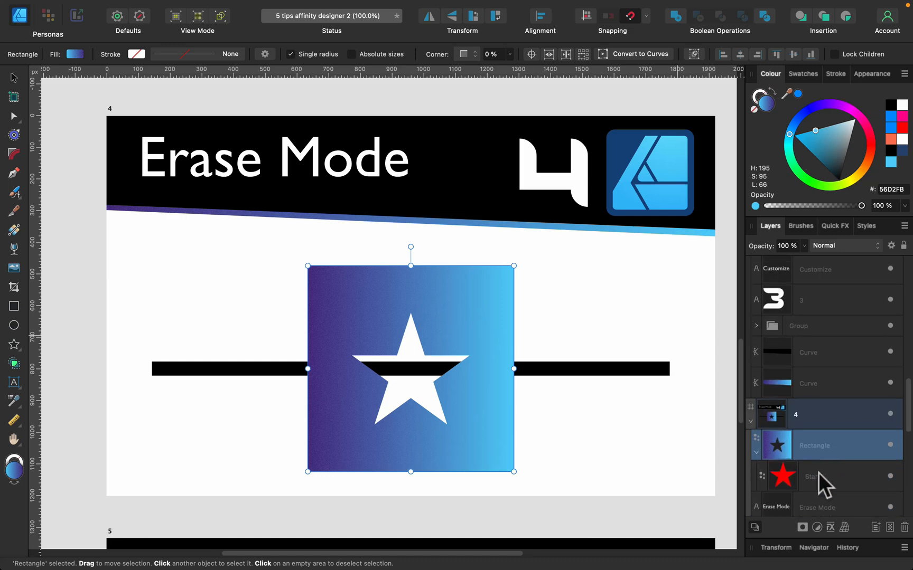
- Set the star's blend mode to Erase and nest its layer inside the Rectangle layer
click(814, 444)
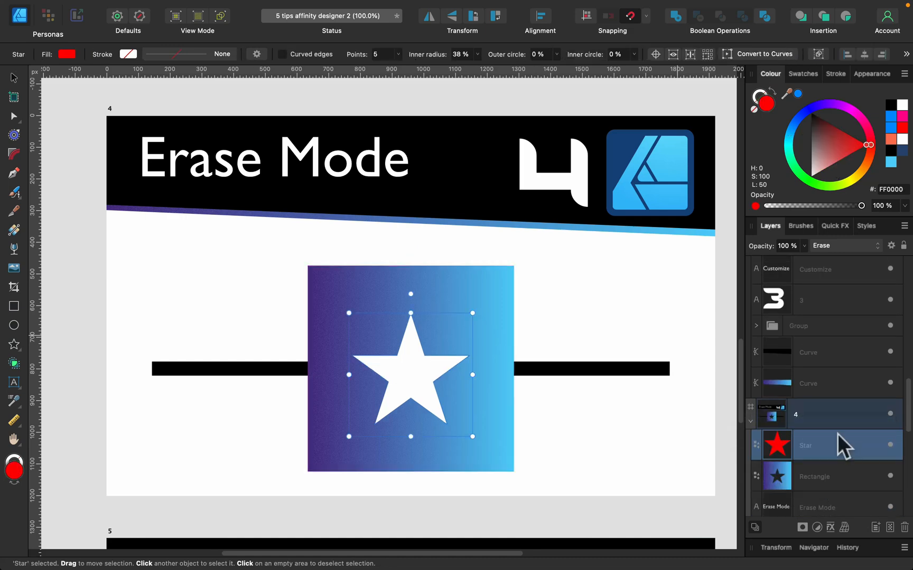
click(843, 245)
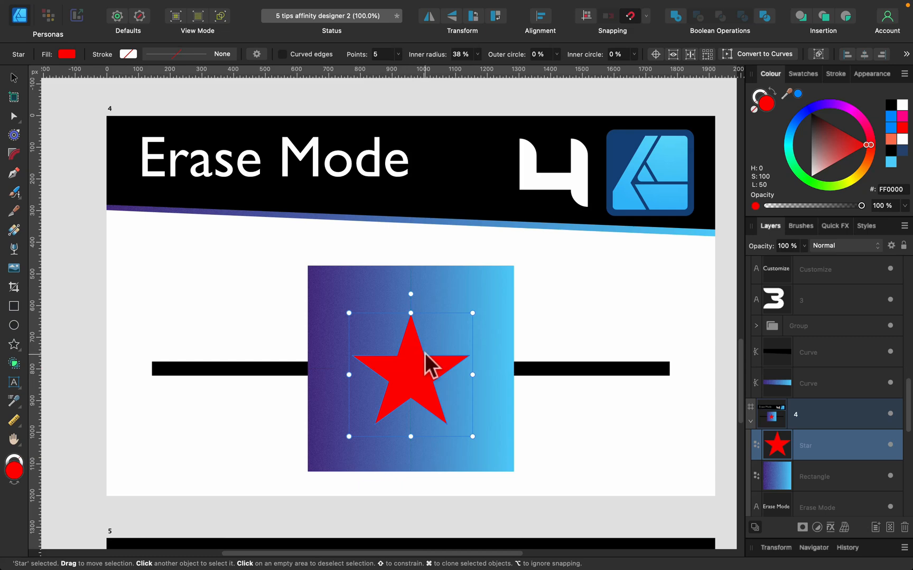
click(843, 245)
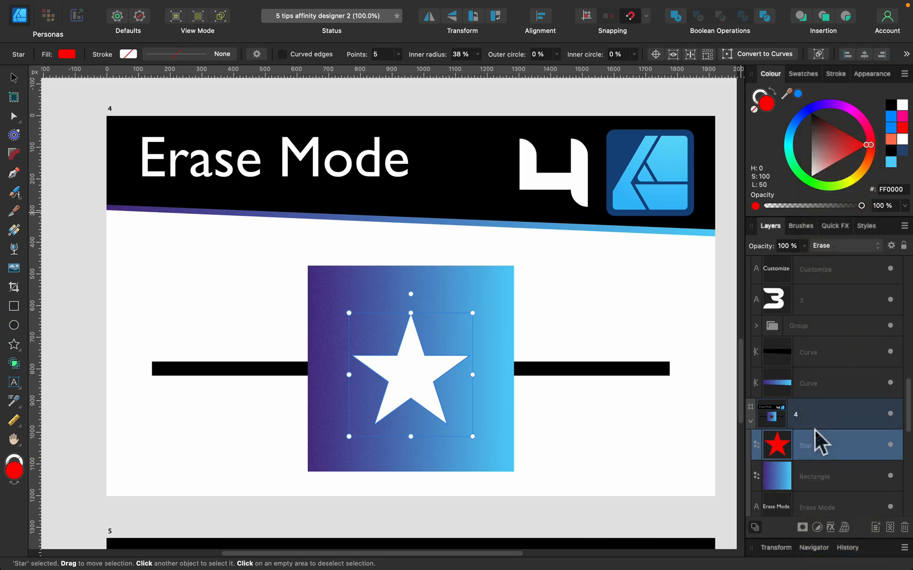
mouse_move(525, 255)
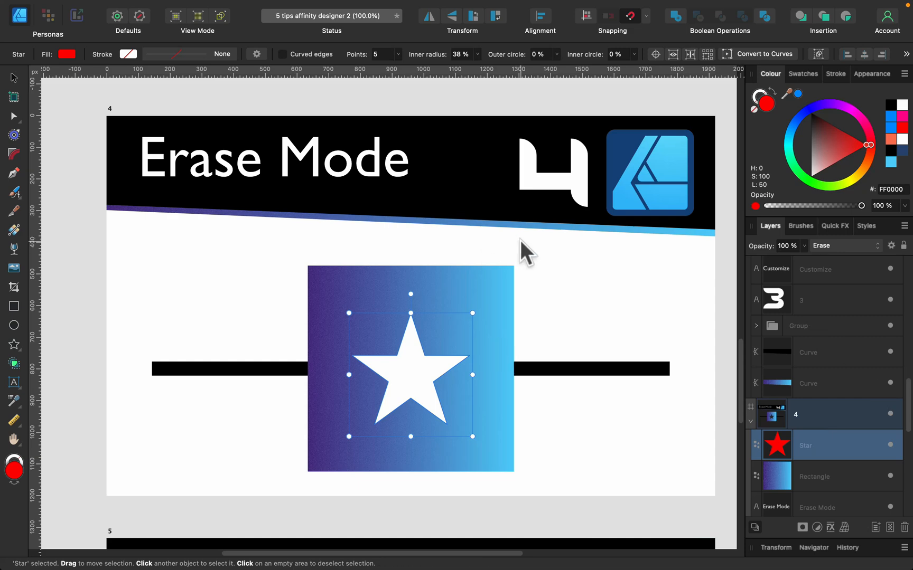
mouse_move(489, 285)
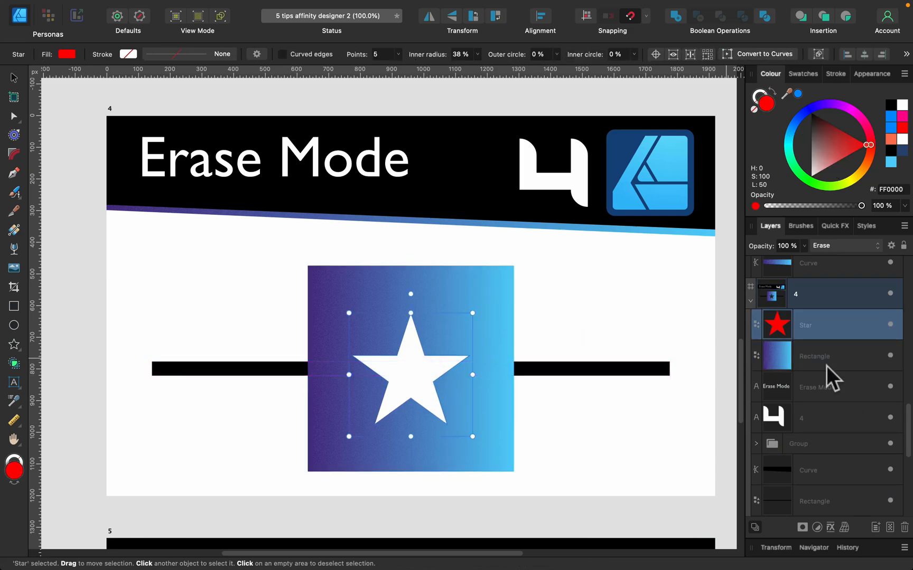
click(814, 356)
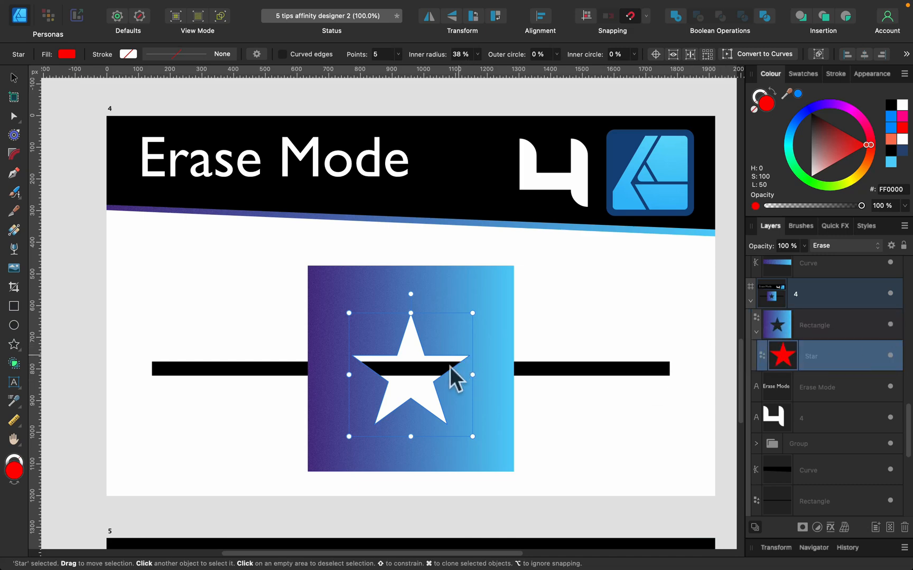
mouse_move(373, 422)
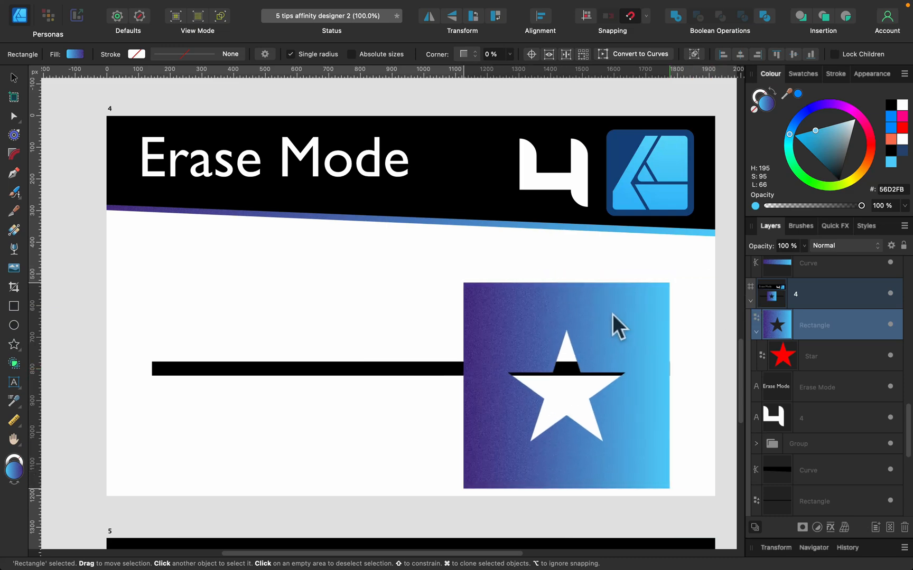
drag(616, 326, 506, 297)
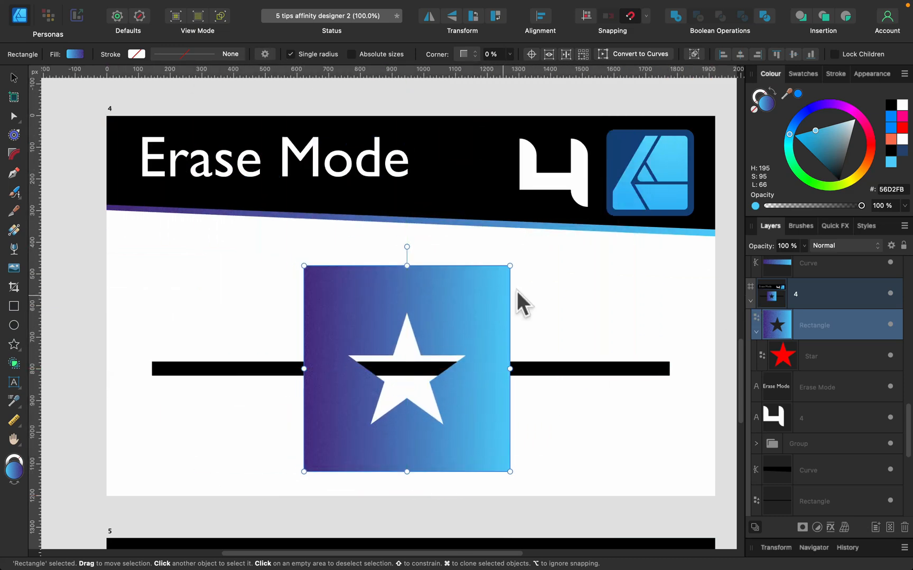
mouse_move(494, 326)
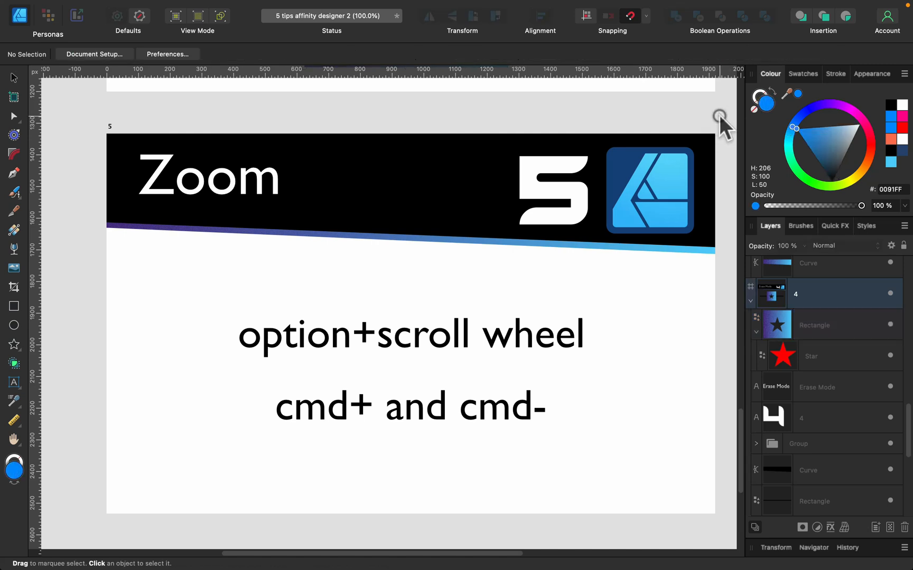
mouse_move(136, 113)
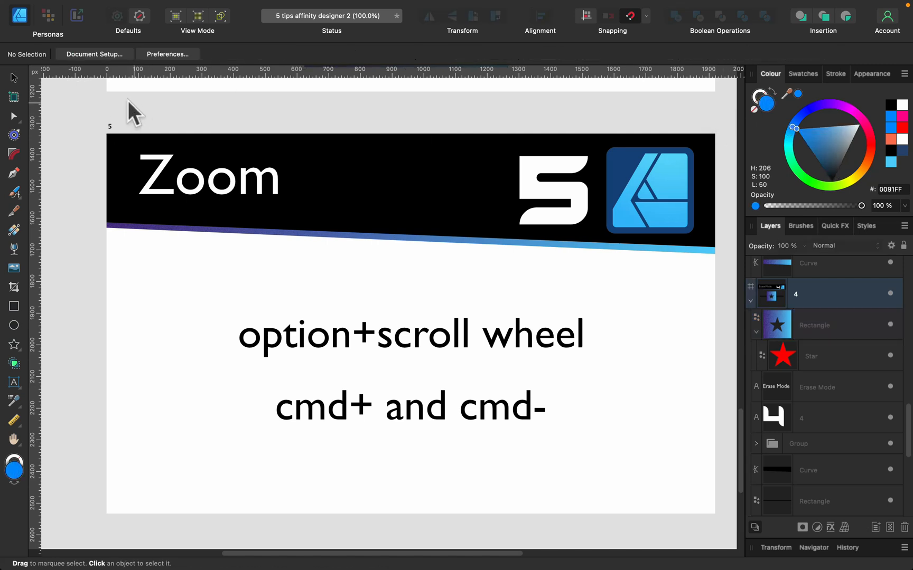
mouse_move(12, 366)
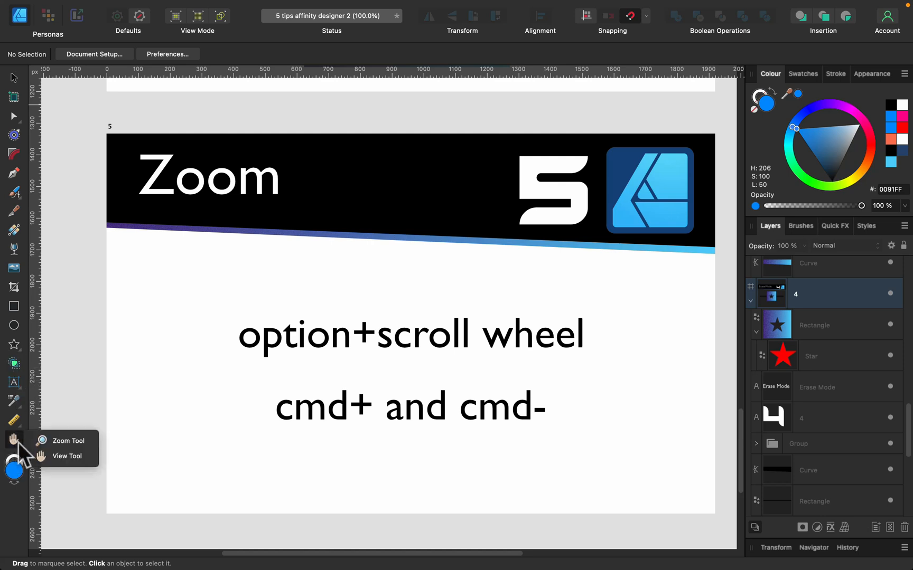
mouse_move(69, 441)
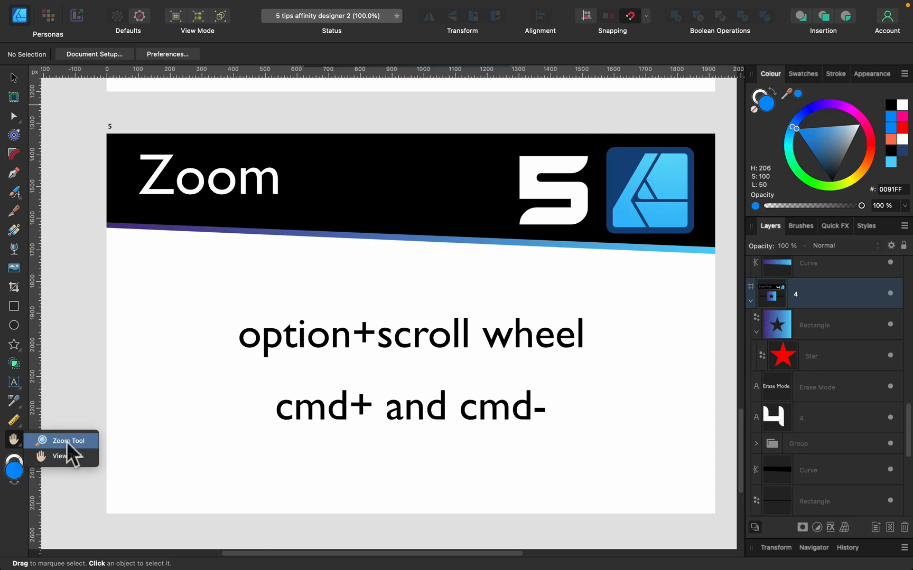
- Activate the Zoom Tool from the View Tool flyout on the Zoom artboard
click(67, 441)
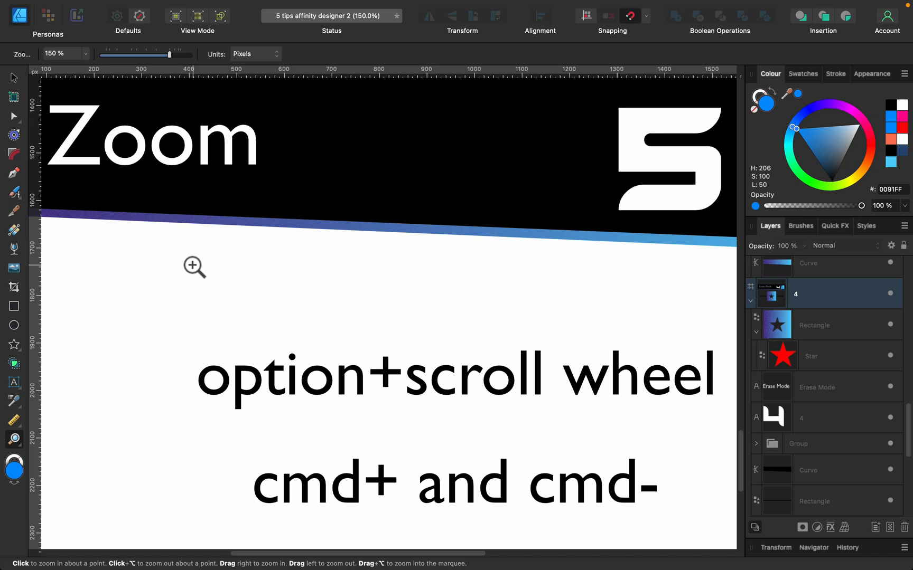
mouse_move(34, 109)
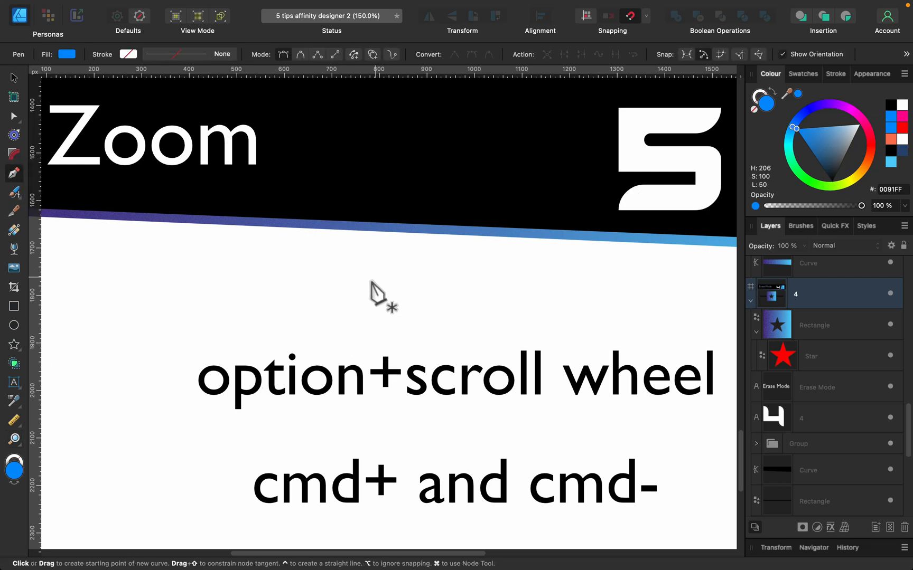
mouse_move(397, 285)
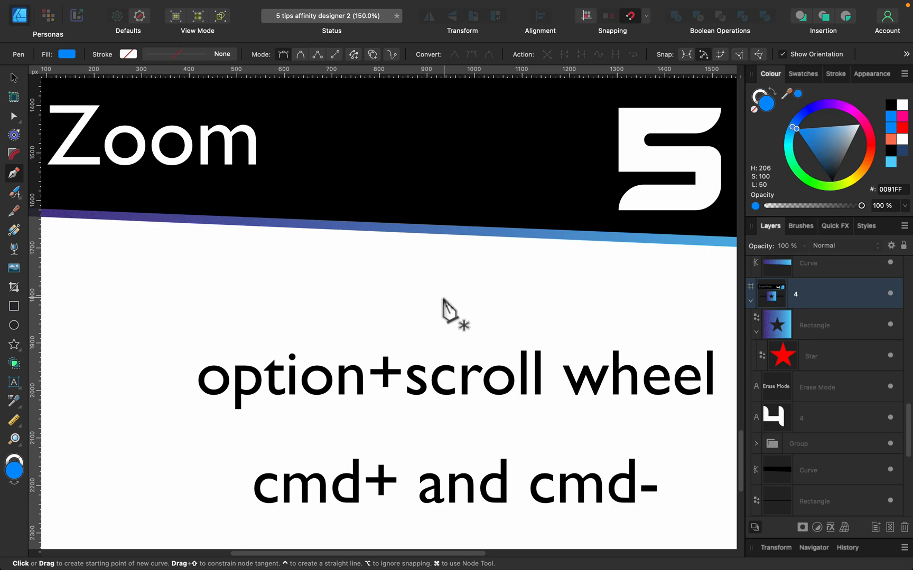
- Zoom out with Cmd- and Option+scroll to about 67%, showing two artboards together
key(cmd+-)
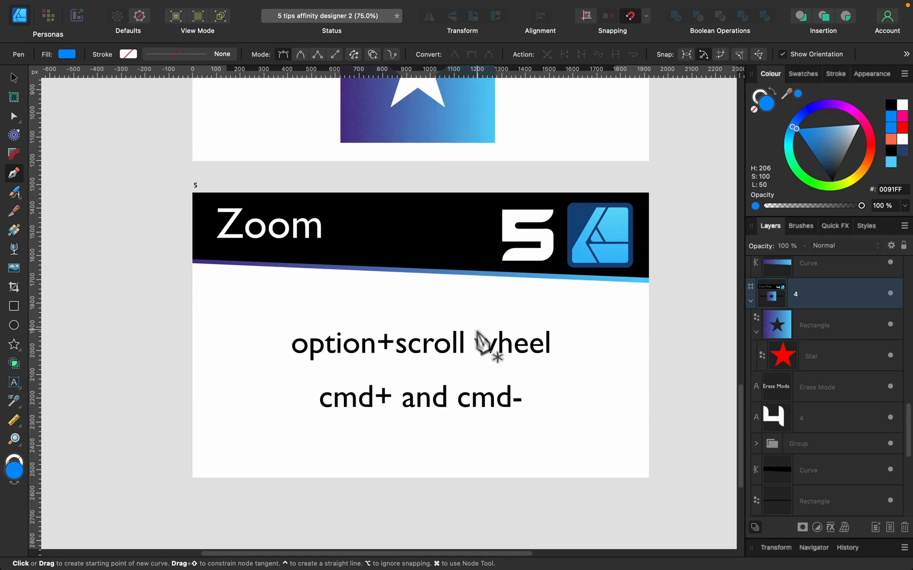
scroll(down, 3)
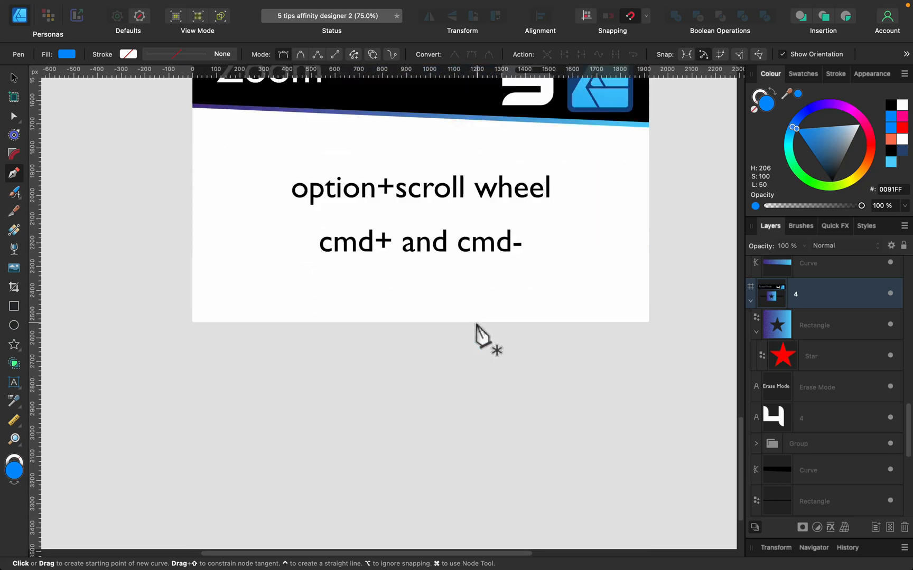
scroll(down, 3)
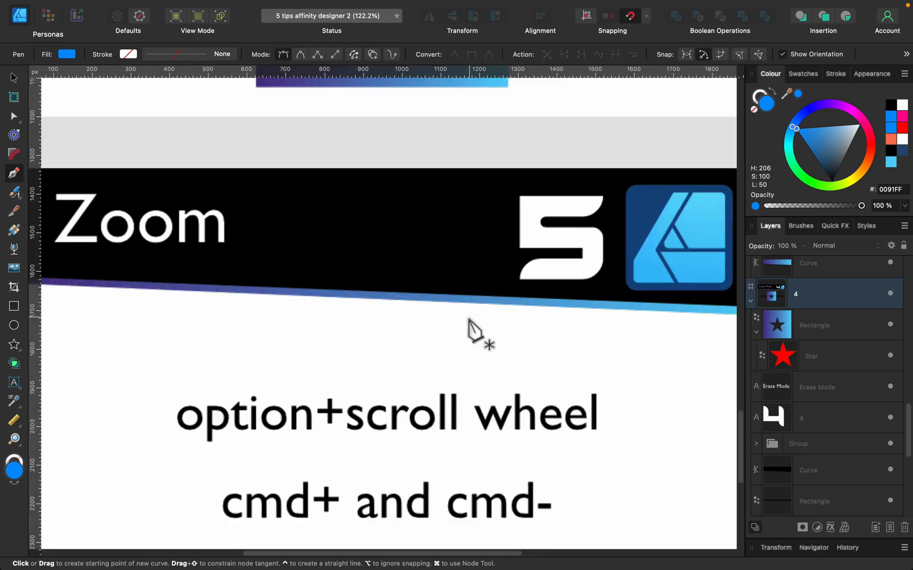
scroll(down, 3)
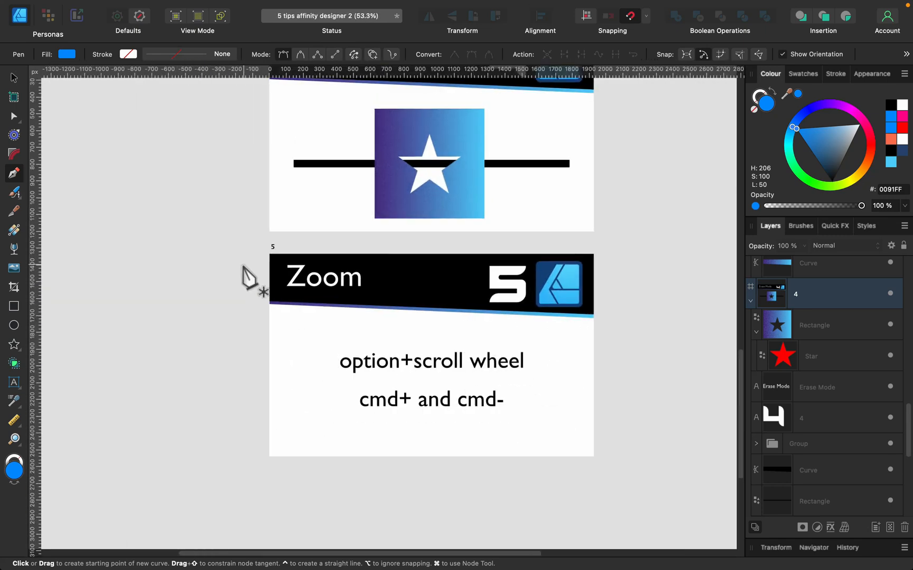
scroll(down, 3)
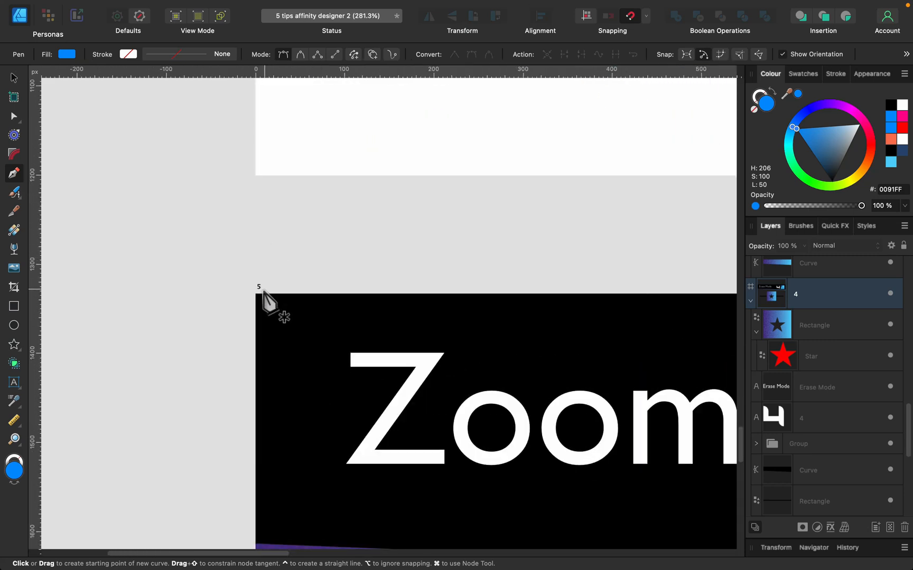
scroll(down, 3)
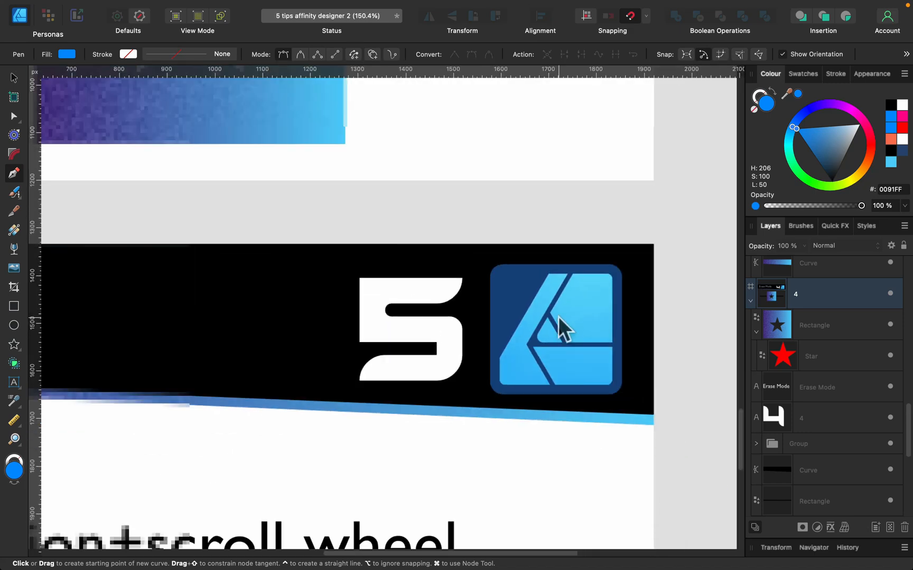
scroll(down, 3)
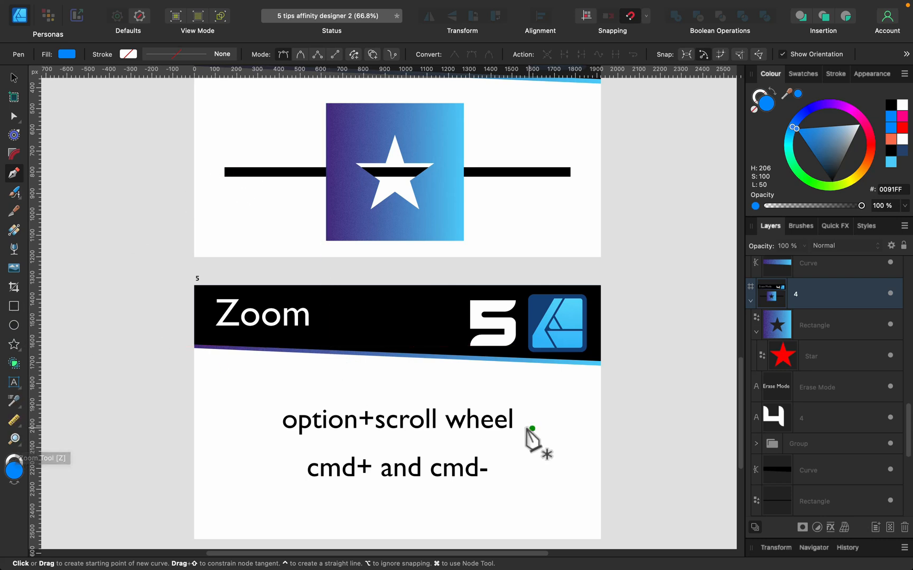
mouse_move(396, 500)
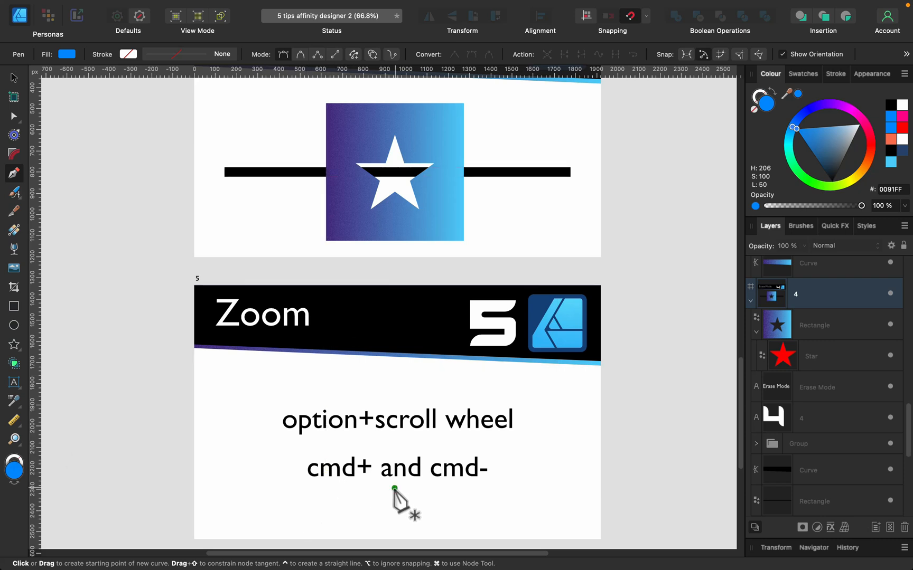
mouse_move(690, 358)
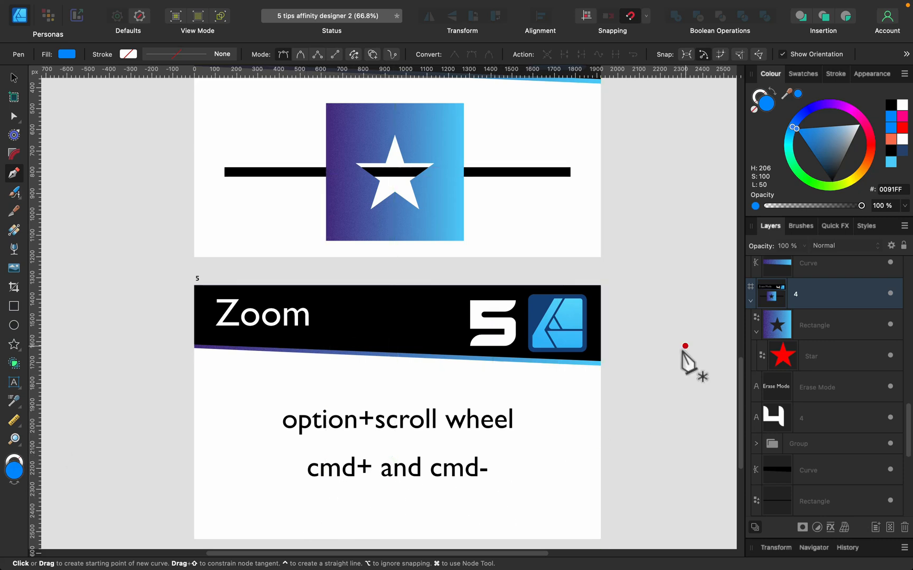
drag(686, 347, 652, 346)
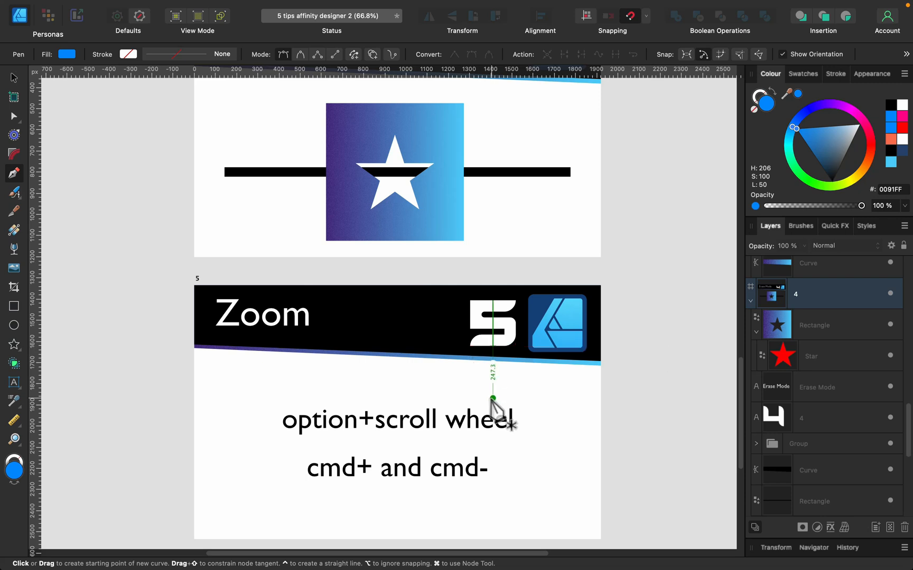
scroll(down, 3)
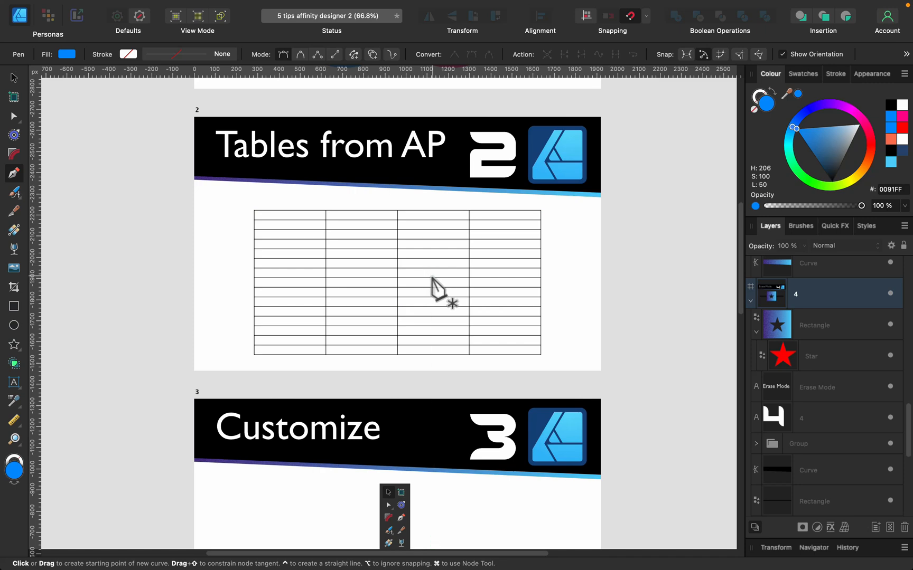
- Scroll the canvas back to the Xray Mode artboard with the blue and pink circles
scroll(up, 3)
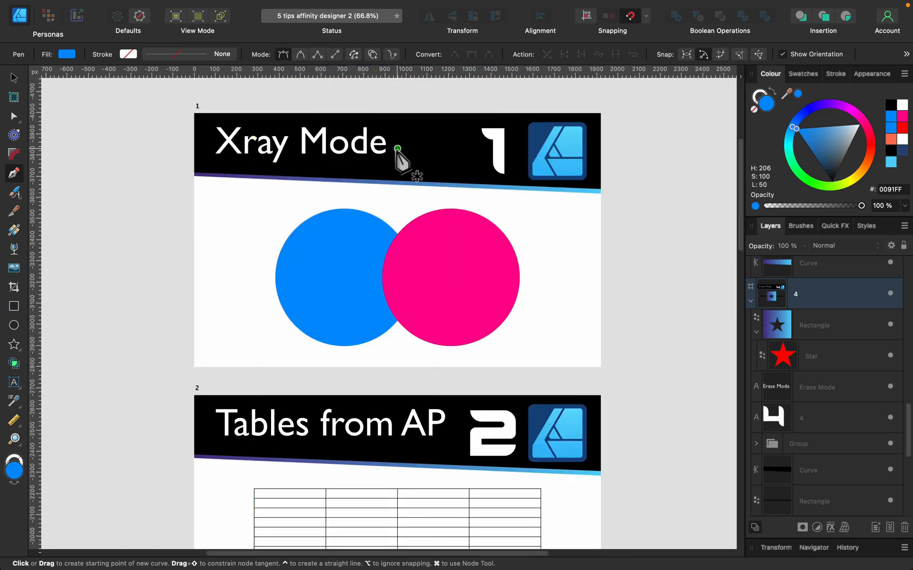
mouse_move(624, 278)
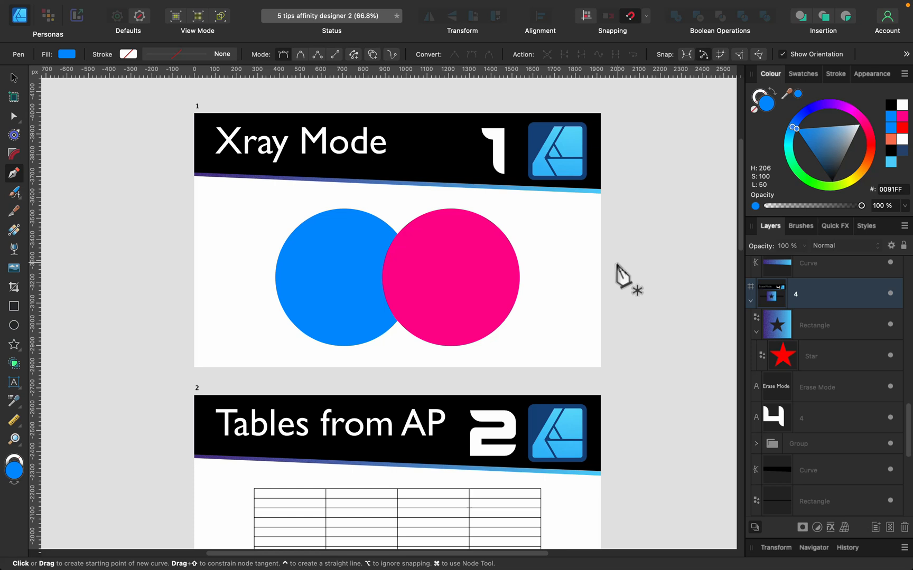
scroll(down, 3)
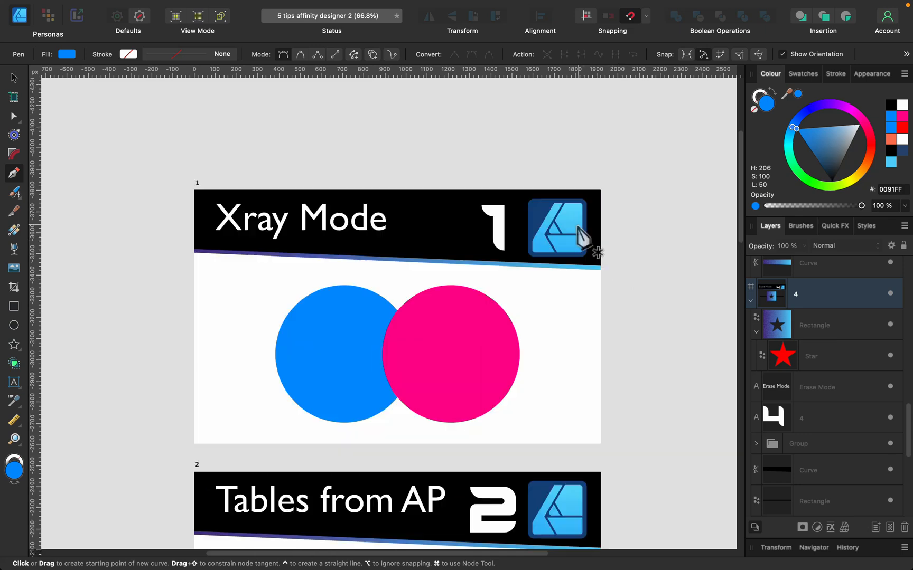